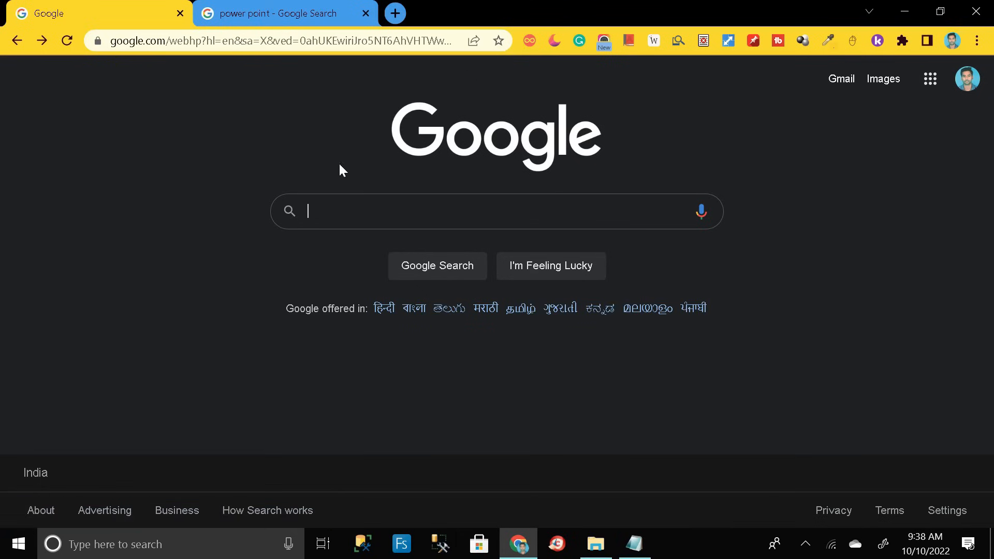
# Step: Search Google for "office deployment tool" and choose the Microsoft download result
pyautogui.write('o')
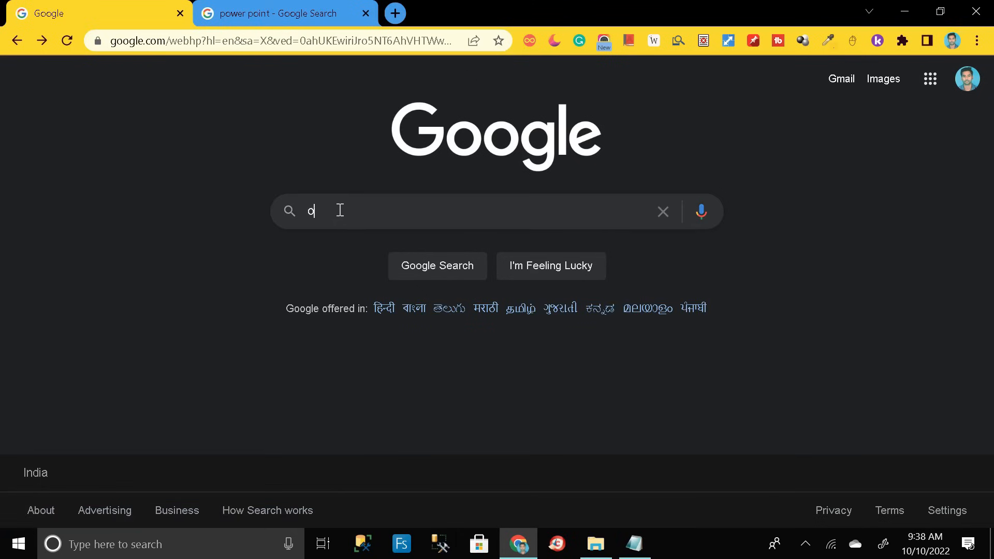
pyautogui.write('ffice deployment tool')
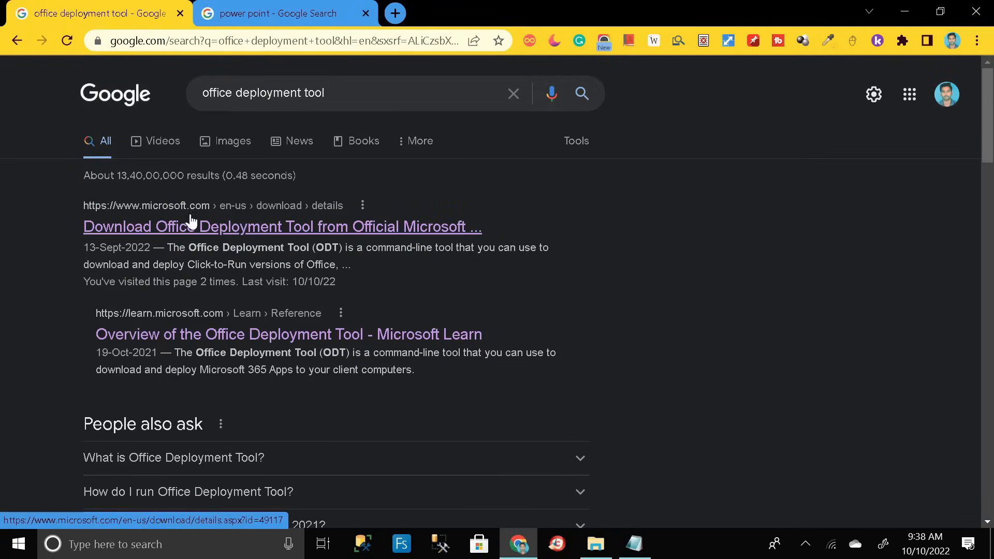
pyautogui.moveTo(86, 242)
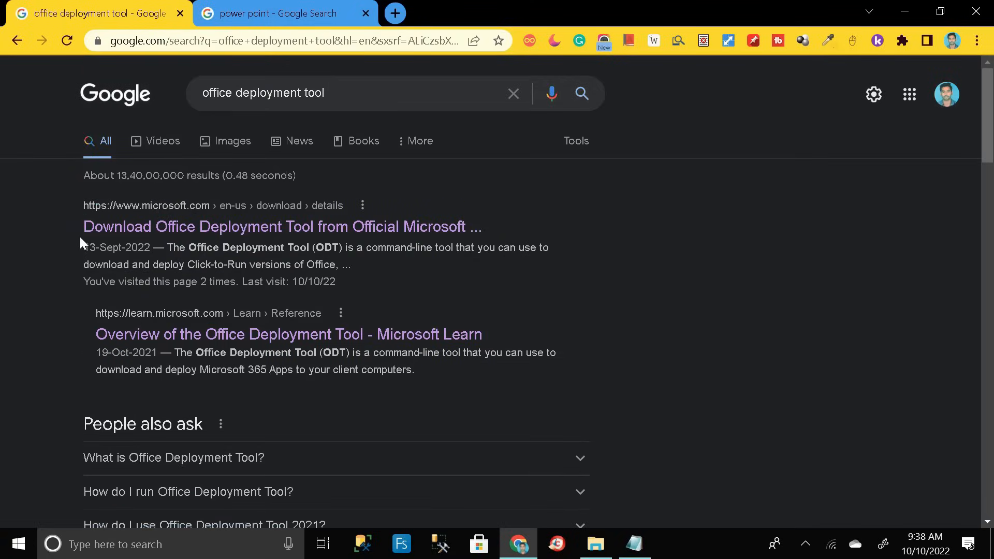
pyautogui.moveTo(298, 248)
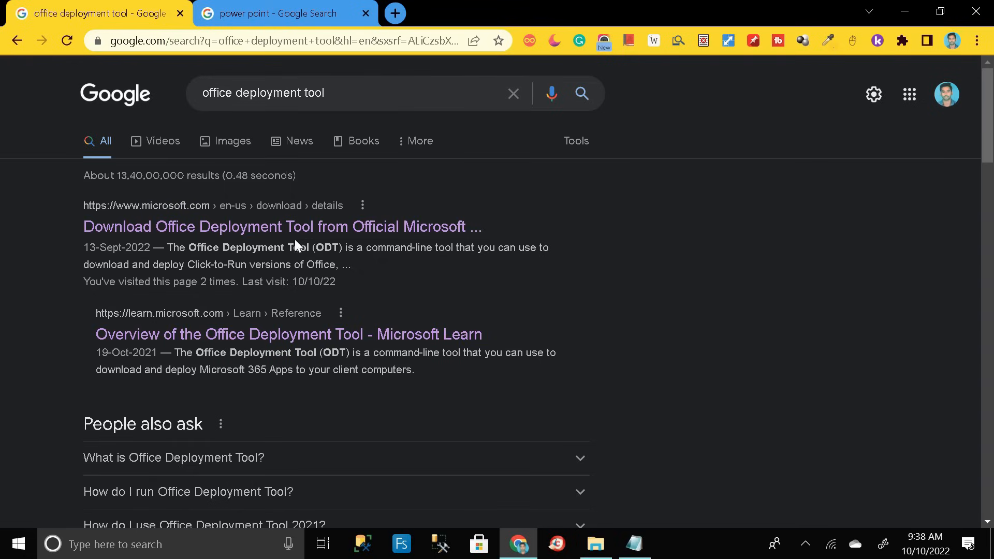
pyautogui.moveTo(492, 244)
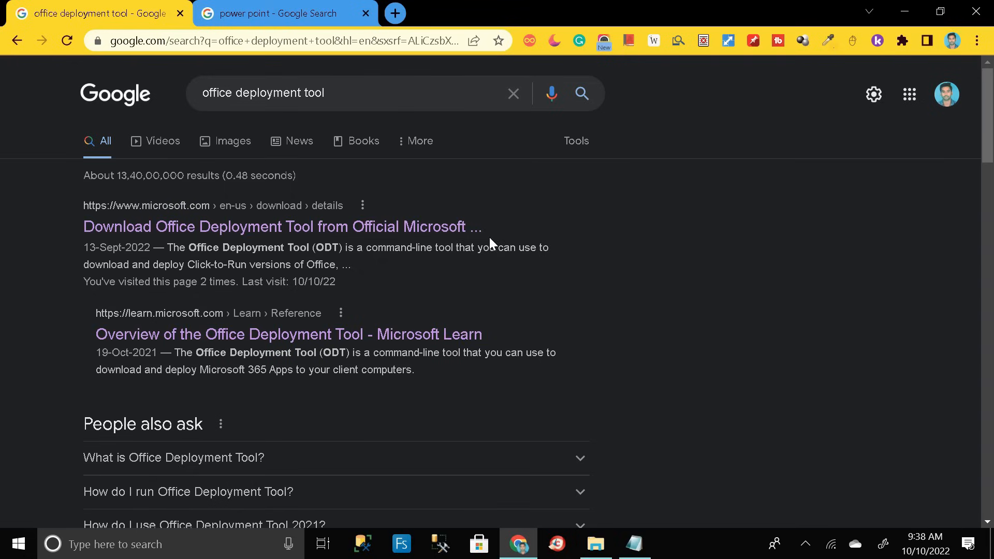
pyautogui.click(282, 227)
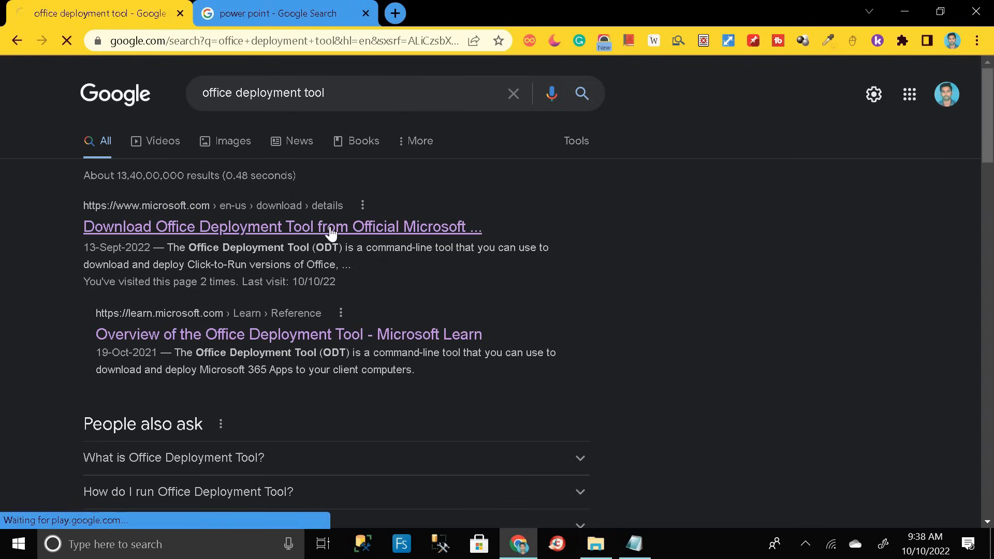
# Step: Download the Office Deployment Tool installer, keep it past the warning, and show it in Downloads
pyautogui.click(282, 227)
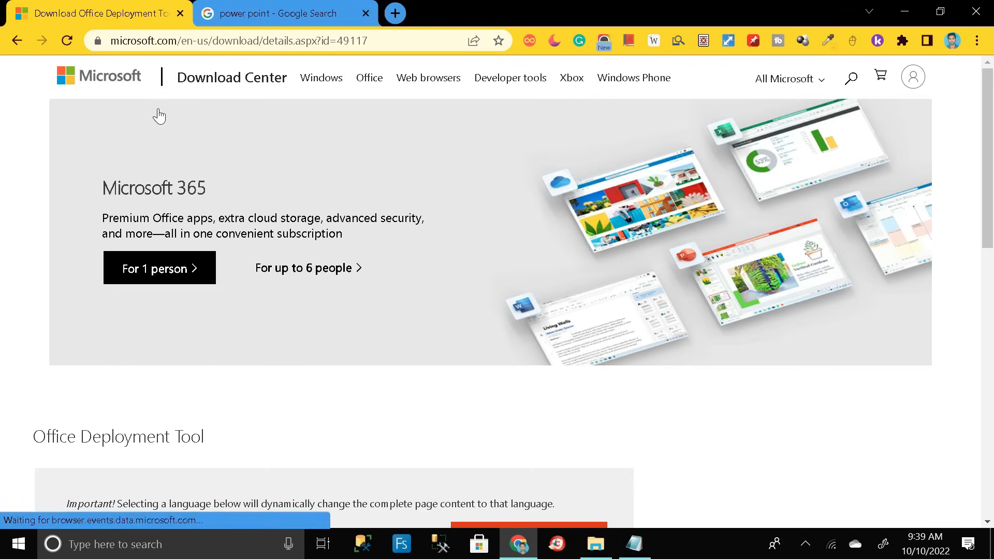
pyautogui.moveTo(437, 170)
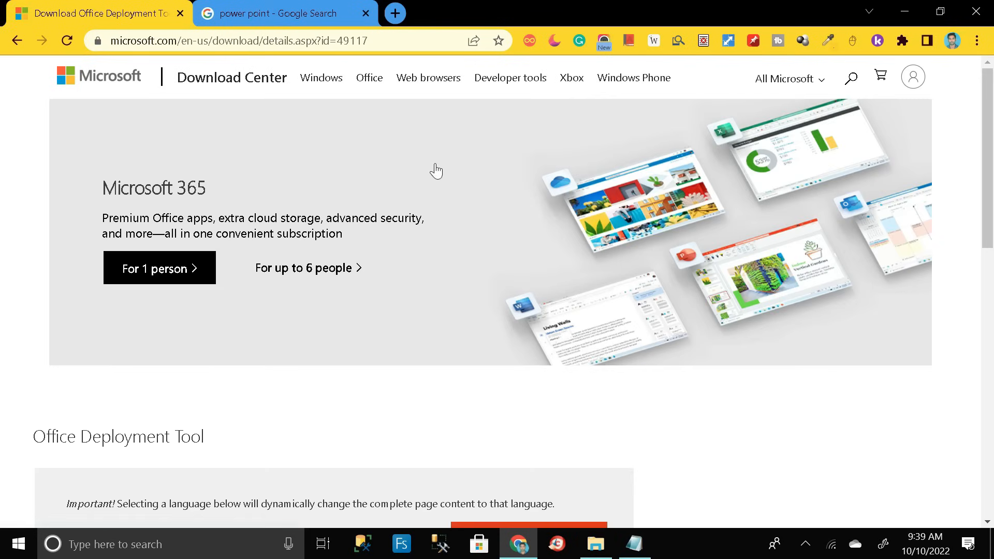
pyautogui.moveTo(444, 191)
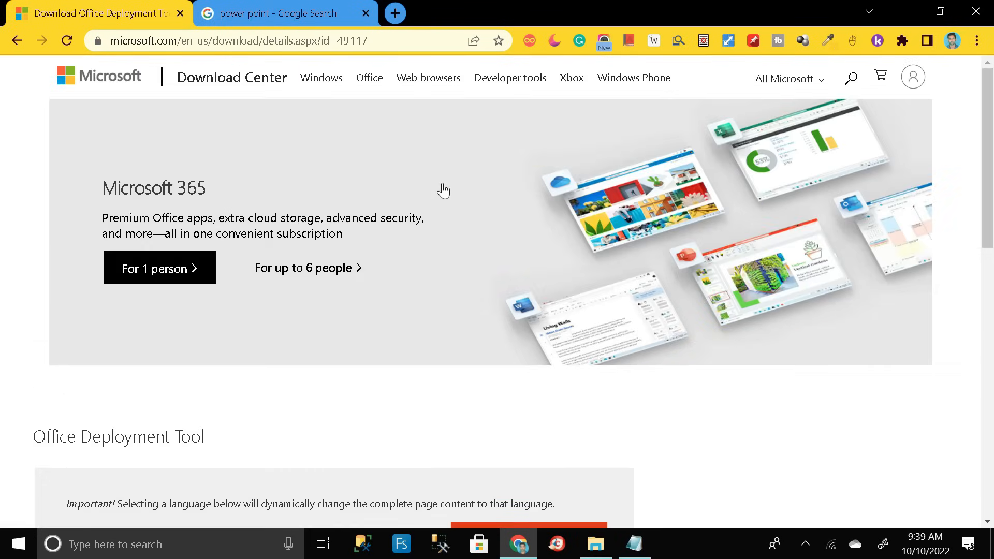
pyautogui.scroll(-3)
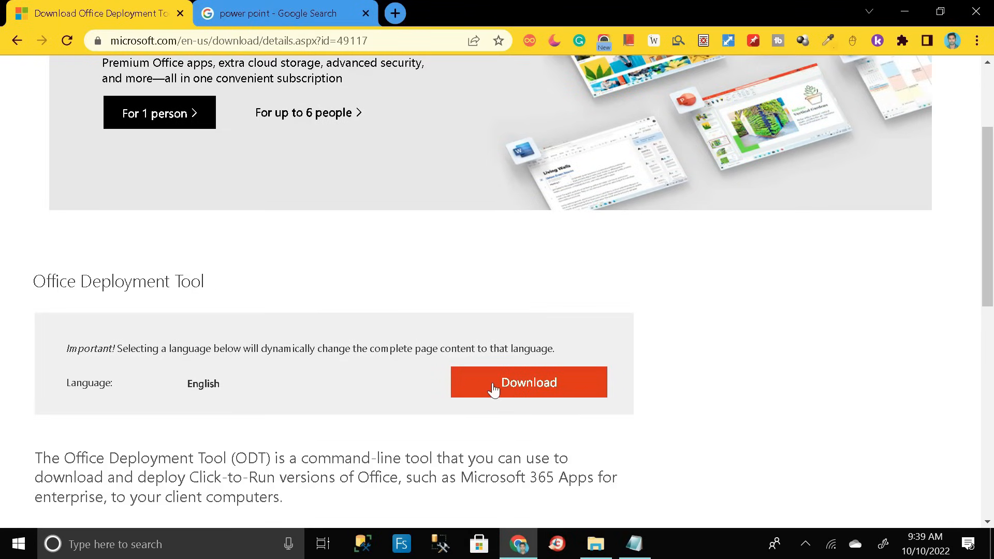
pyautogui.click(528, 382)
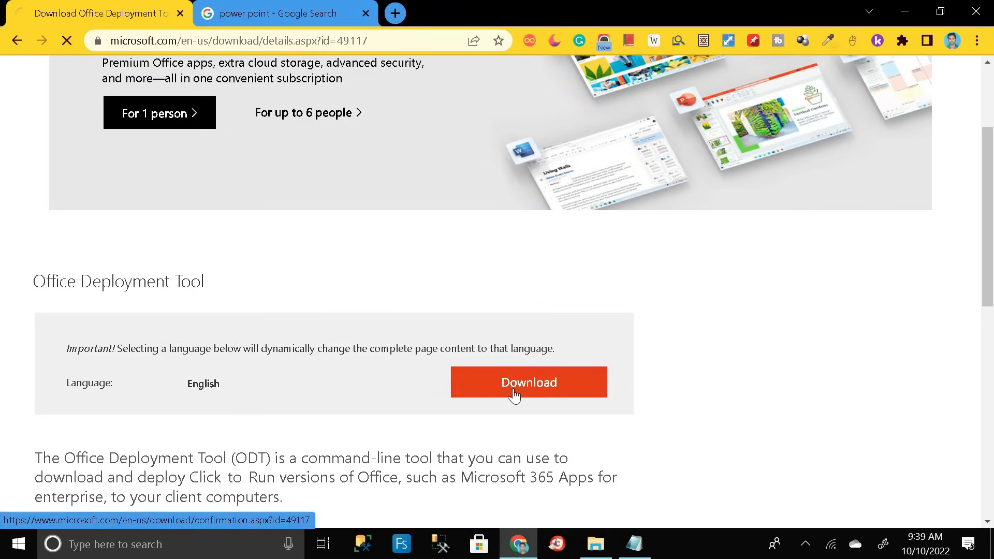
pyautogui.click(527, 383)
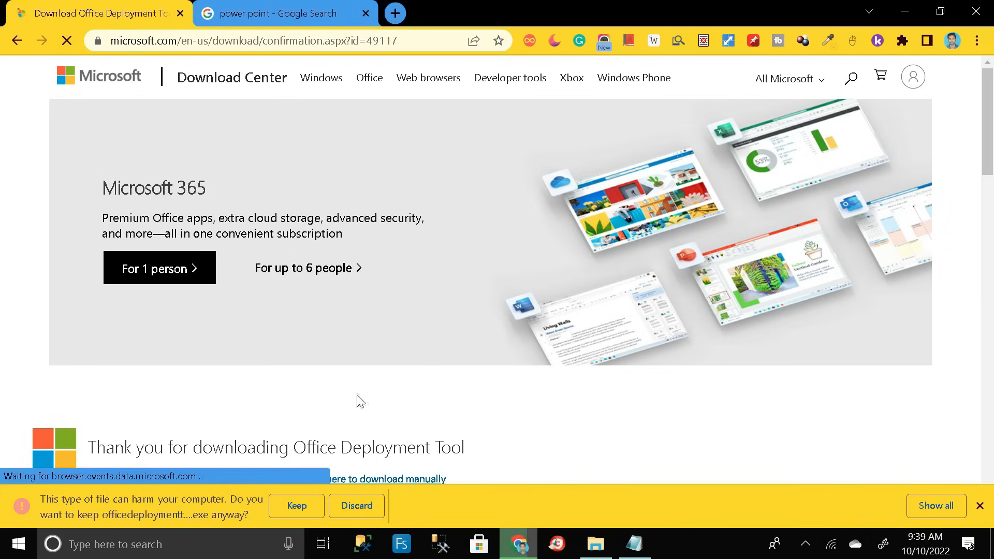
pyautogui.click(295, 505)
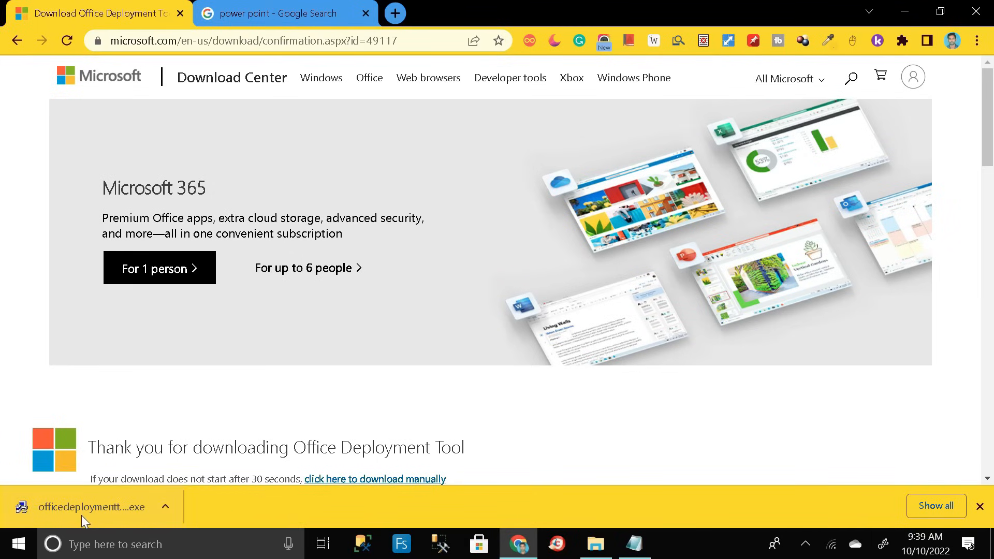
pyautogui.moveTo(136, 520)
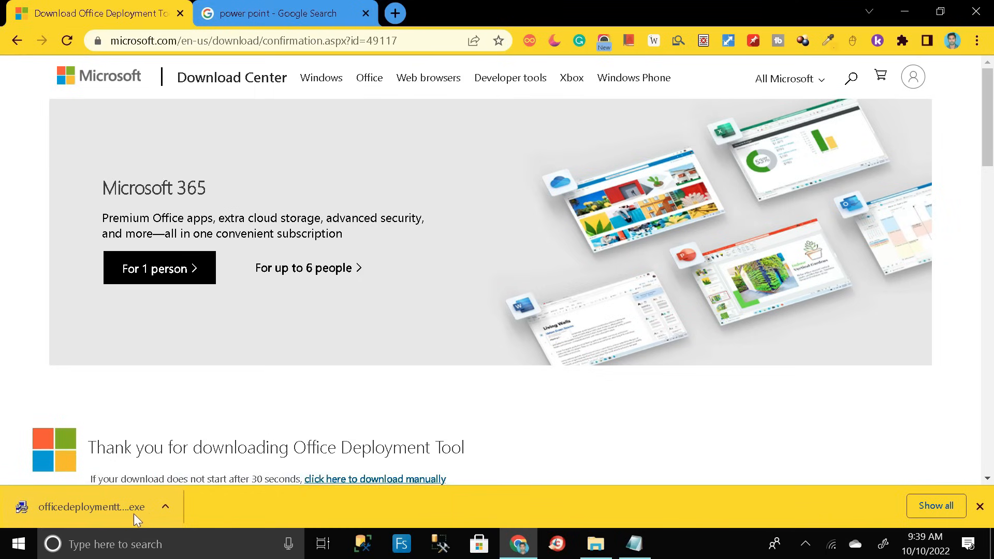
pyautogui.click(166, 506)
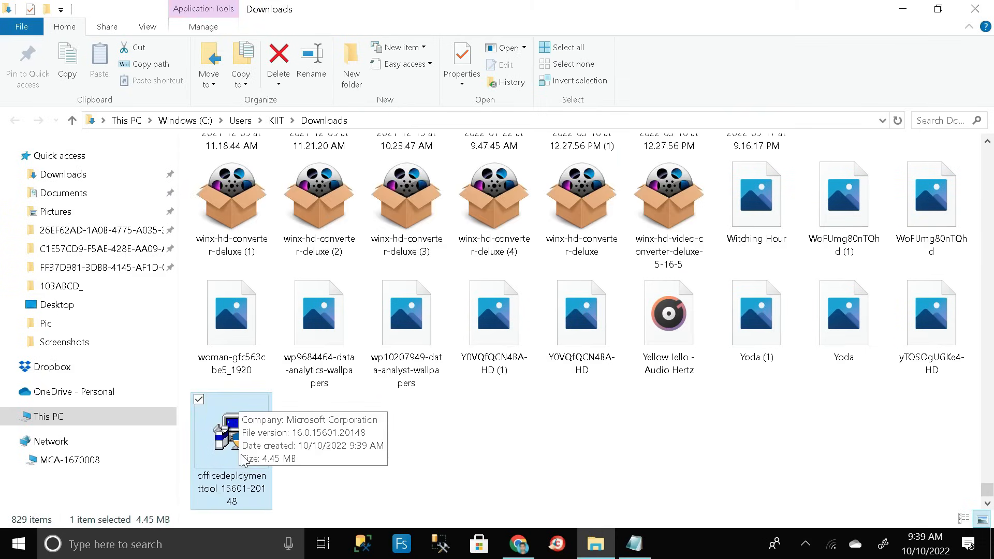
# Step: Cut the installer from Downloads and move it into a new desktop folder named Power Point
pyautogui.press('ctrl+c')
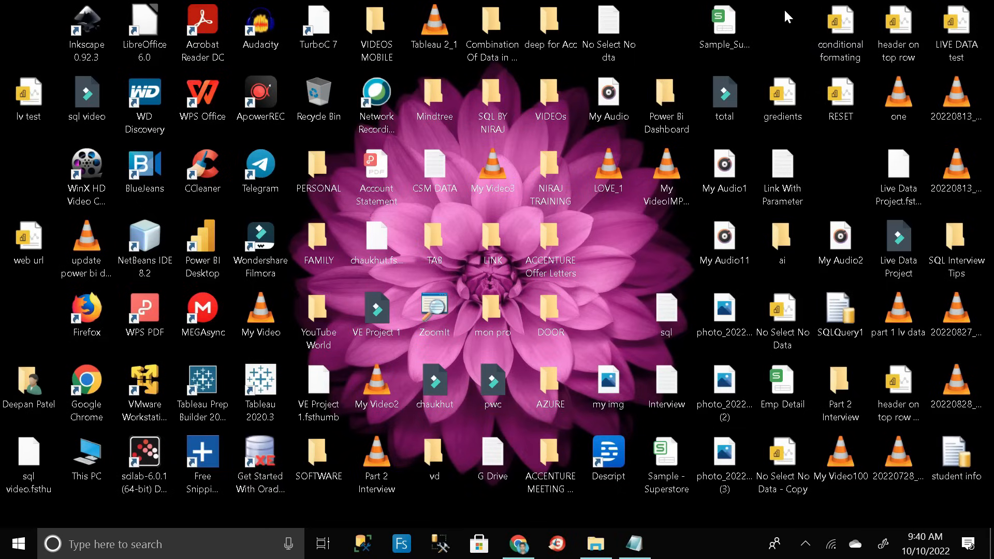
pyautogui.rightClick(788, 15)
pyautogui.write('Power Point')
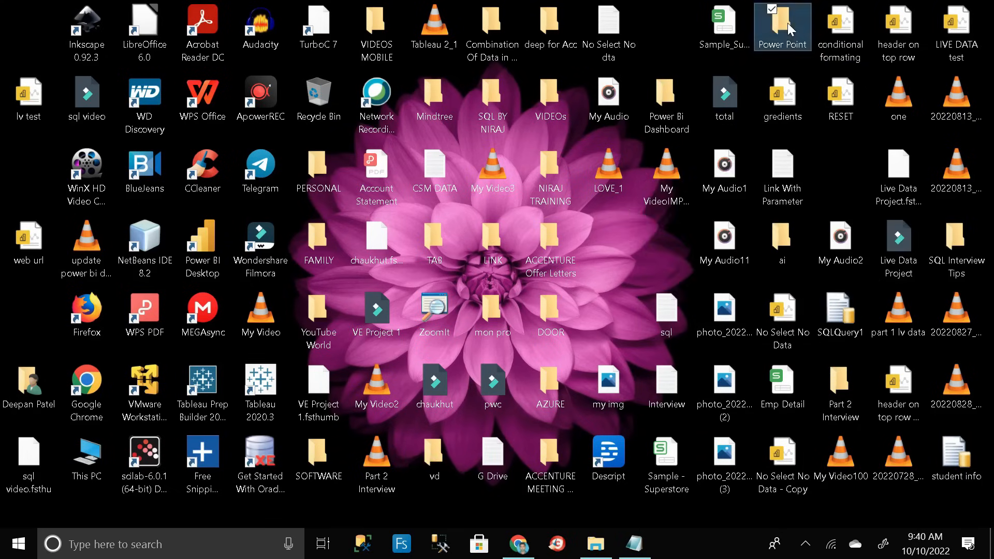
pyautogui.doubleClick(783, 27)
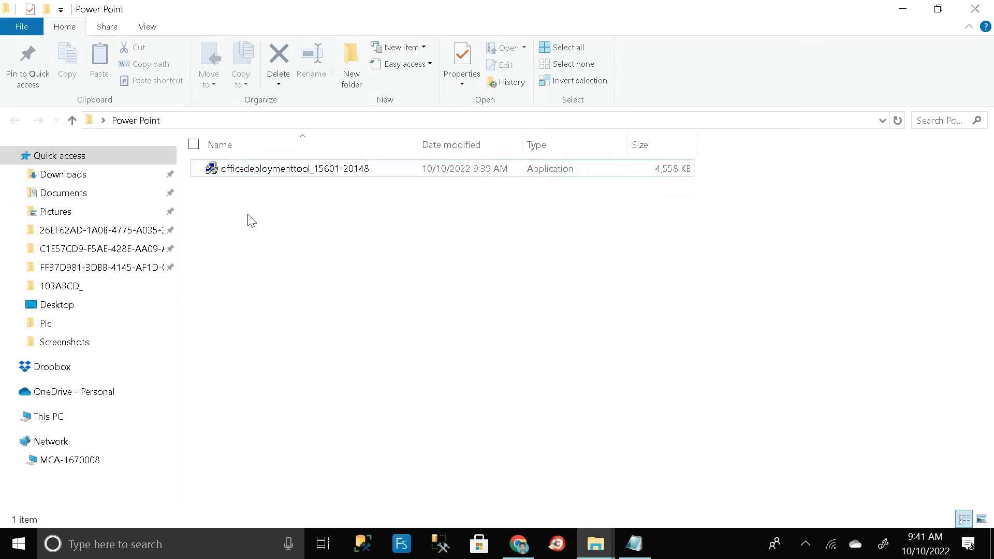
# Step: Create a new folder named Milestone Creator inside the Power Point folder
pyautogui.rightClick(248, 219)
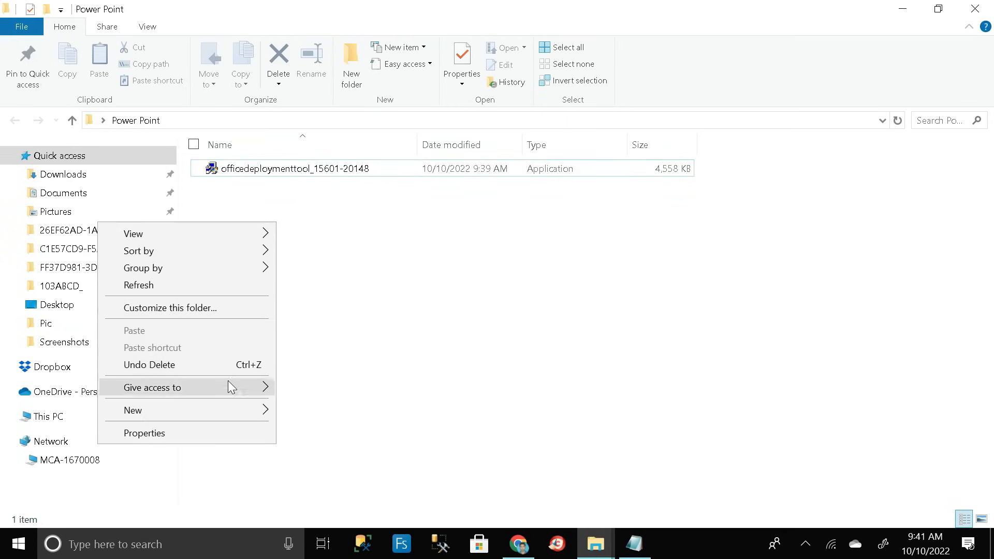
pyautogui.click(133, 410)
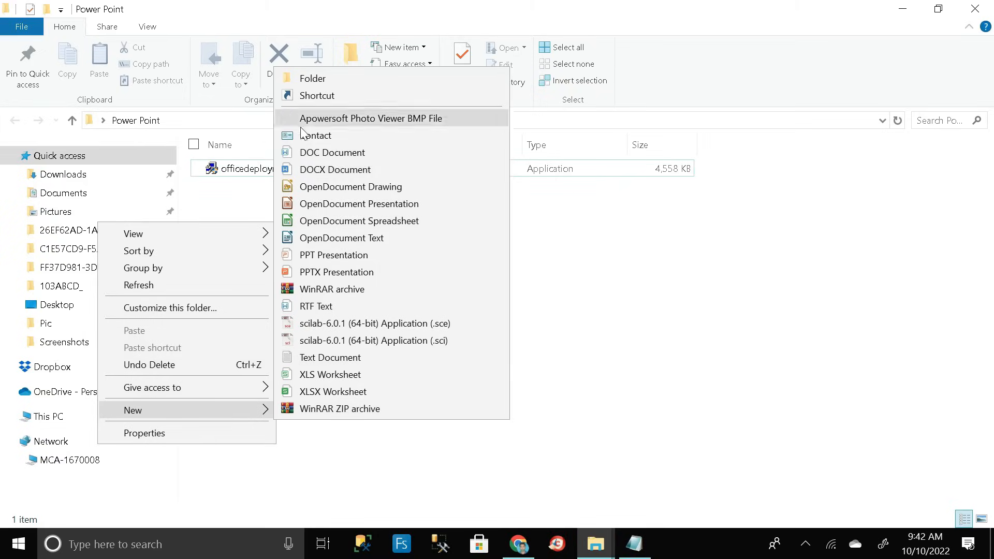
pyautogui.click(312, 78)
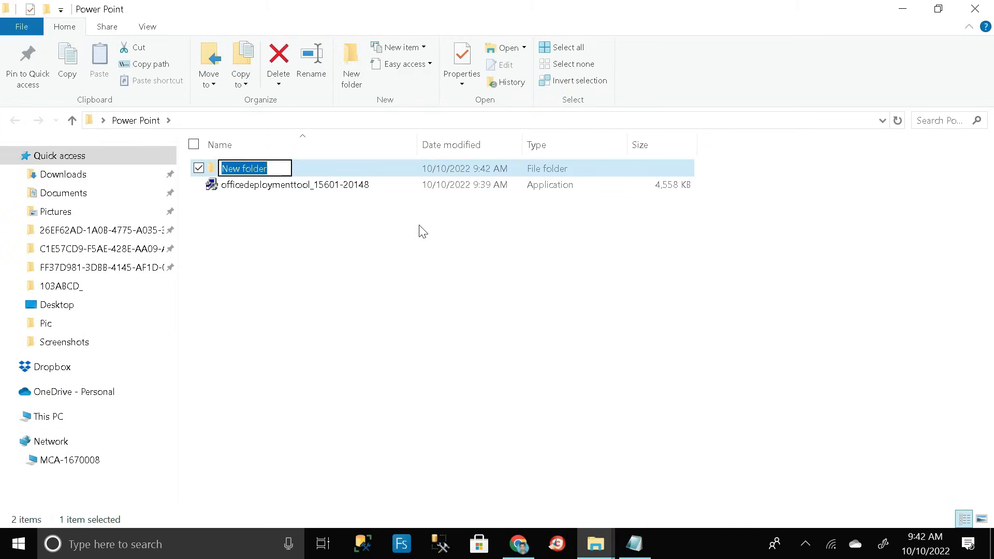
pyautogui.write('M')
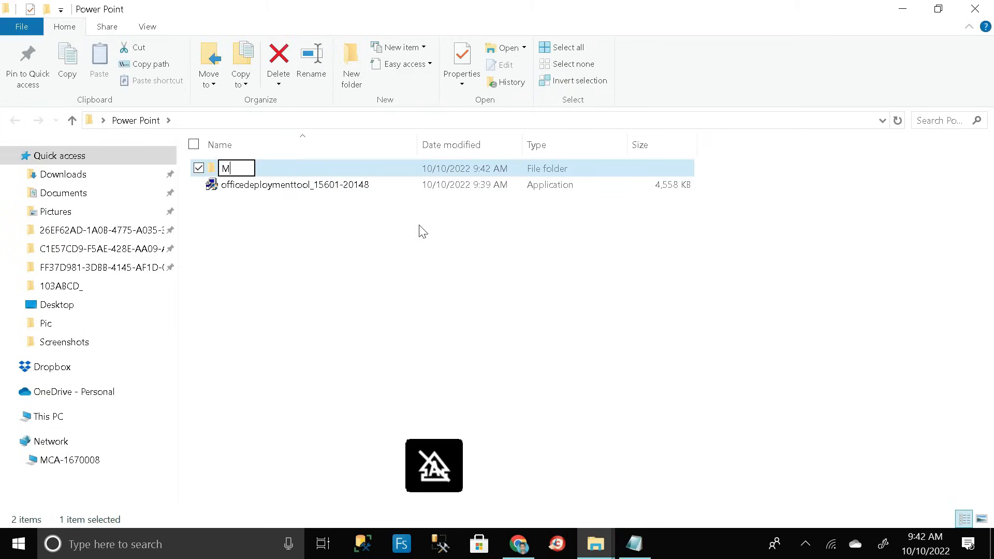
pyautogui.write('ilestone')
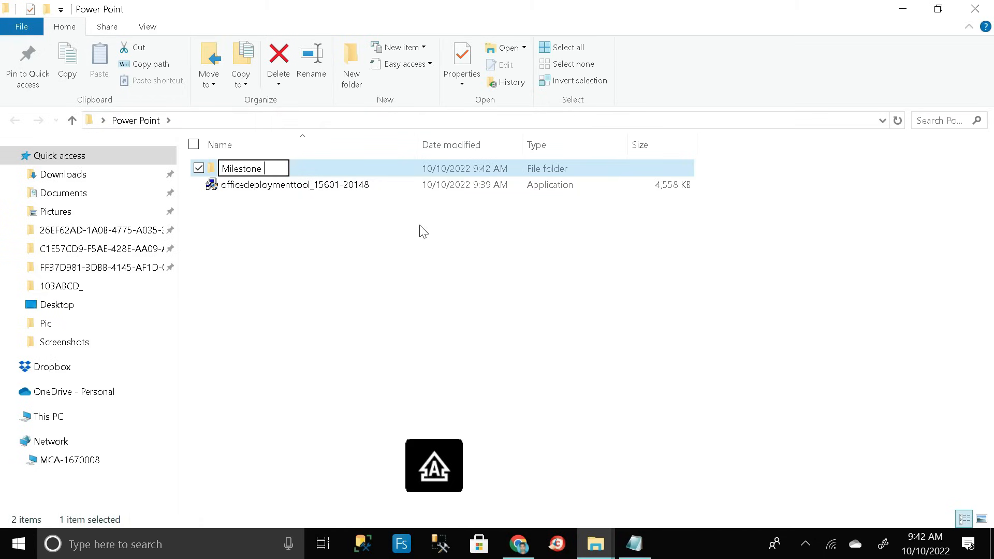
pyautogui.write('Creator')
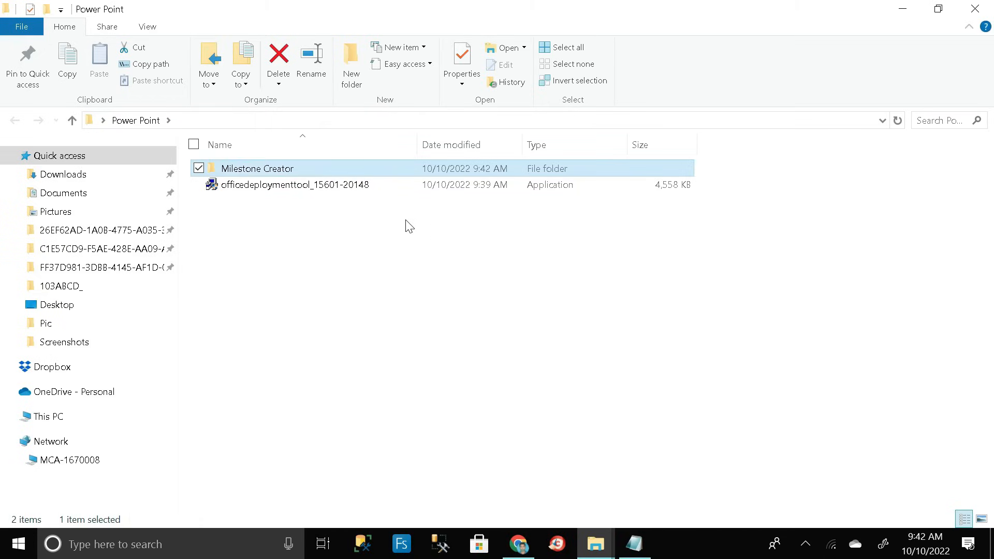
# Step: Launch officedeploymenttool_15601-20148.exe, accept the license terms and continue to the extract-location prompt
pyautogui.click(294, 184)
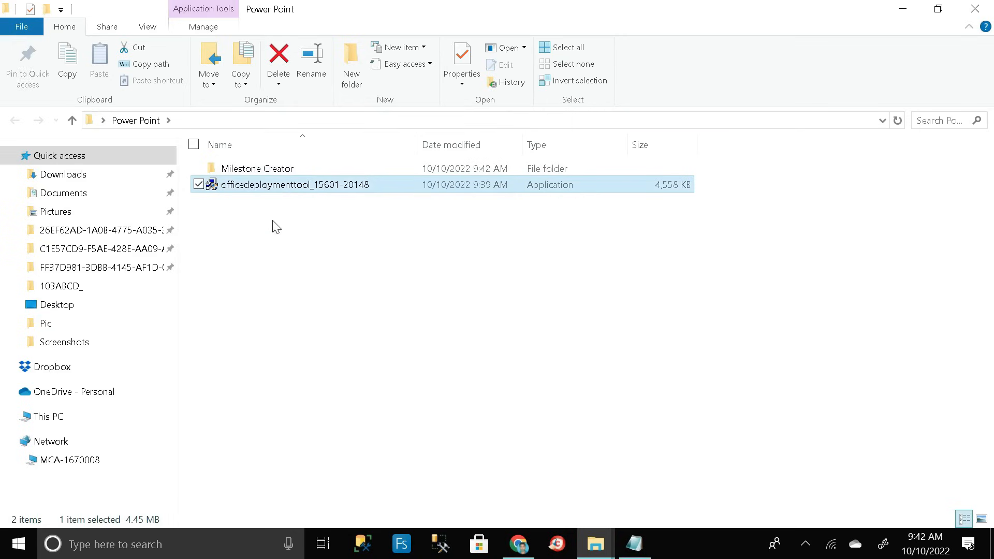
pyautogui.click(267, 185)
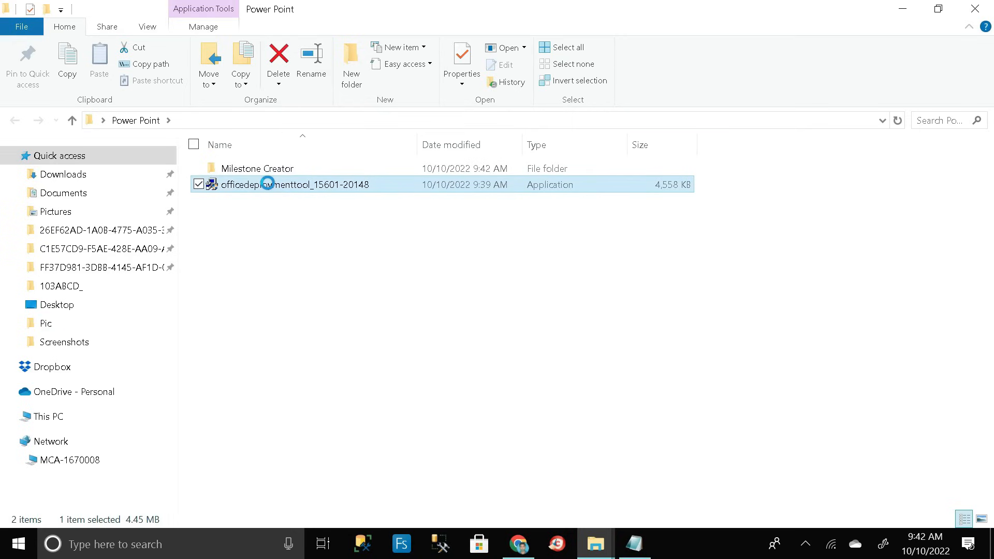
pyautogui.rightClick(295, 185)
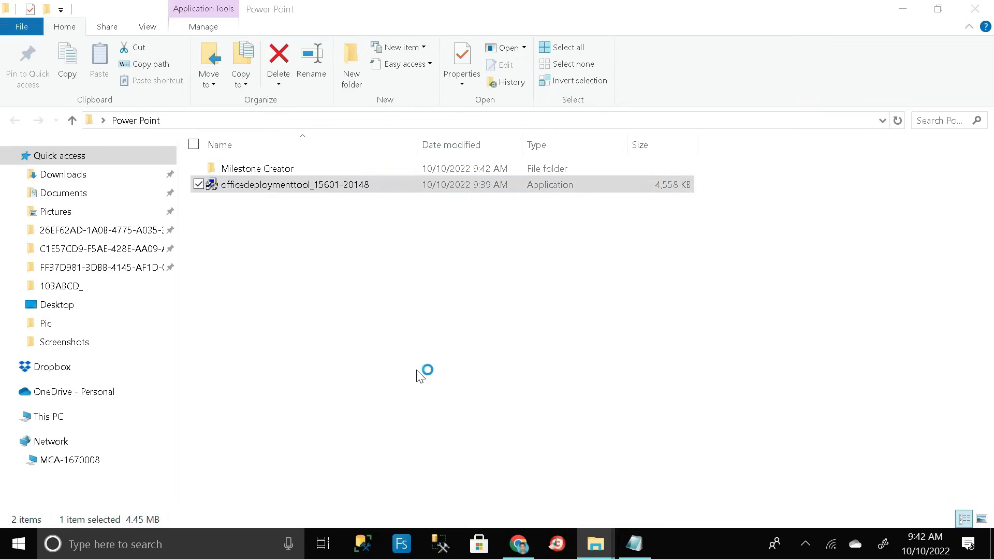
pyautogui.doubleClick(294, 184)
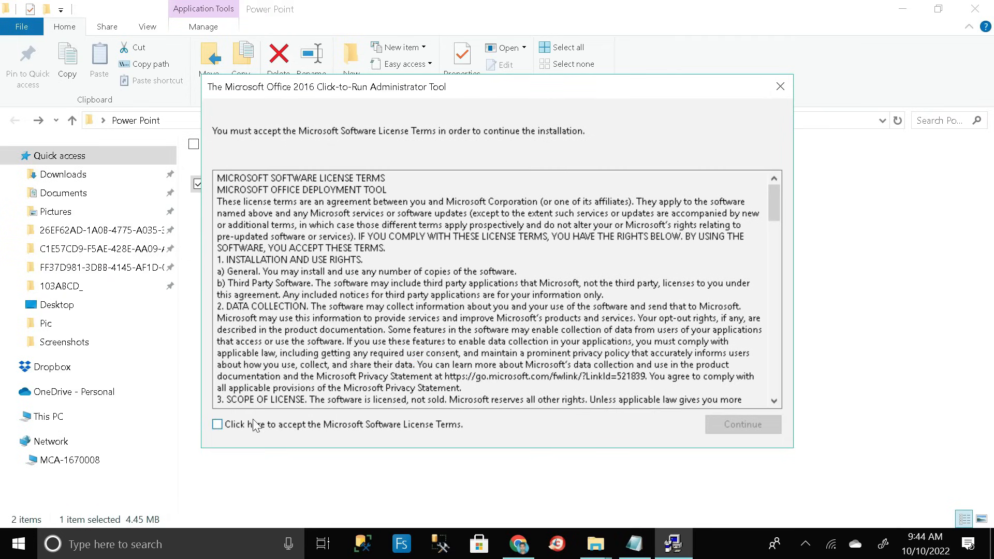
pyautogui.click(216, 424)
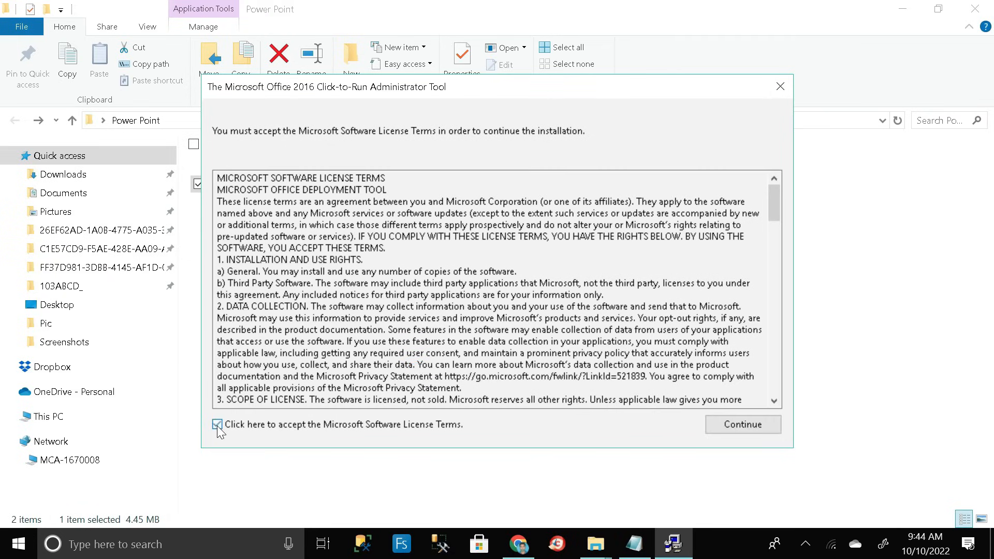
pyautogui.click(741, 424)
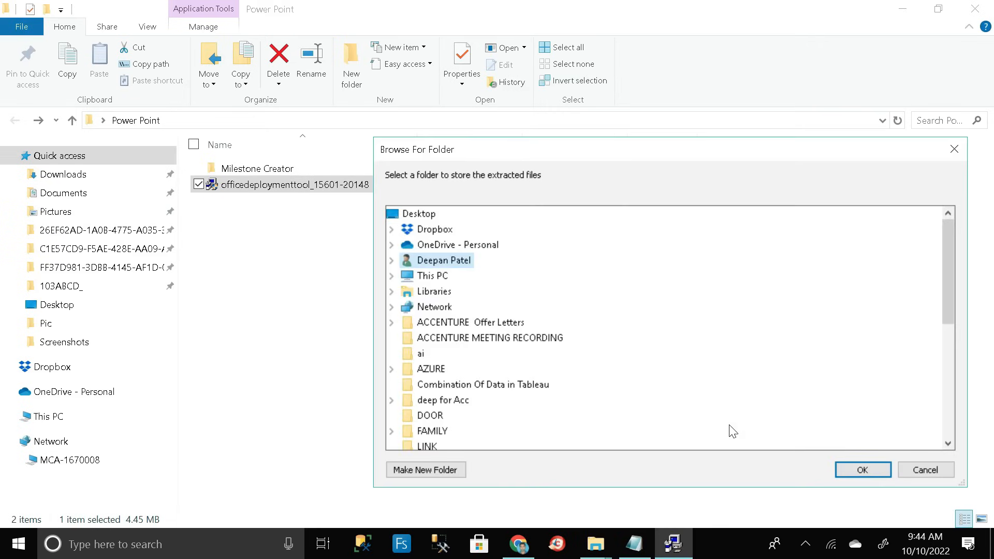
pyautogui.moveTo(395, 287)
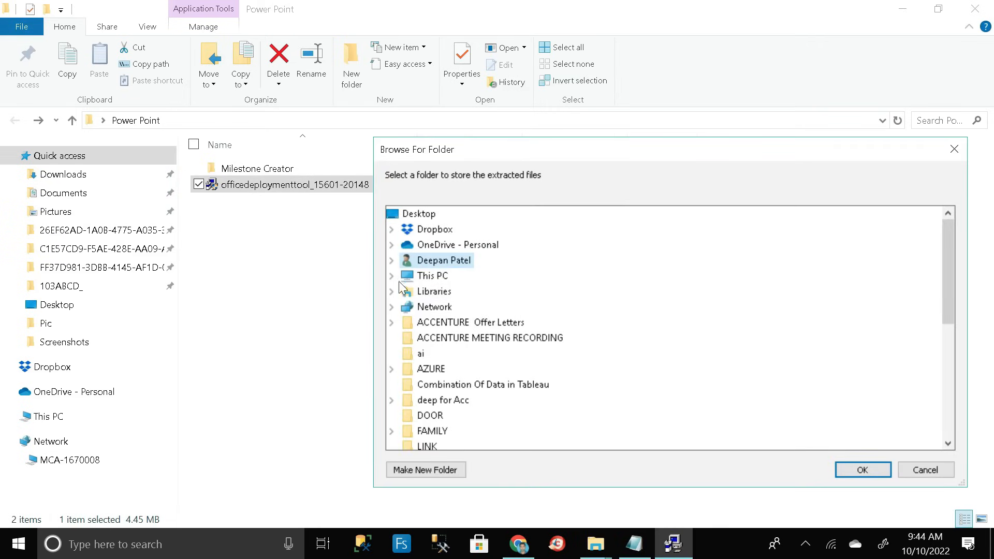
# Step: Choose Milestone Creator under Power Point as the extraction folder and extract the files
pyautogui.click(392, 275)
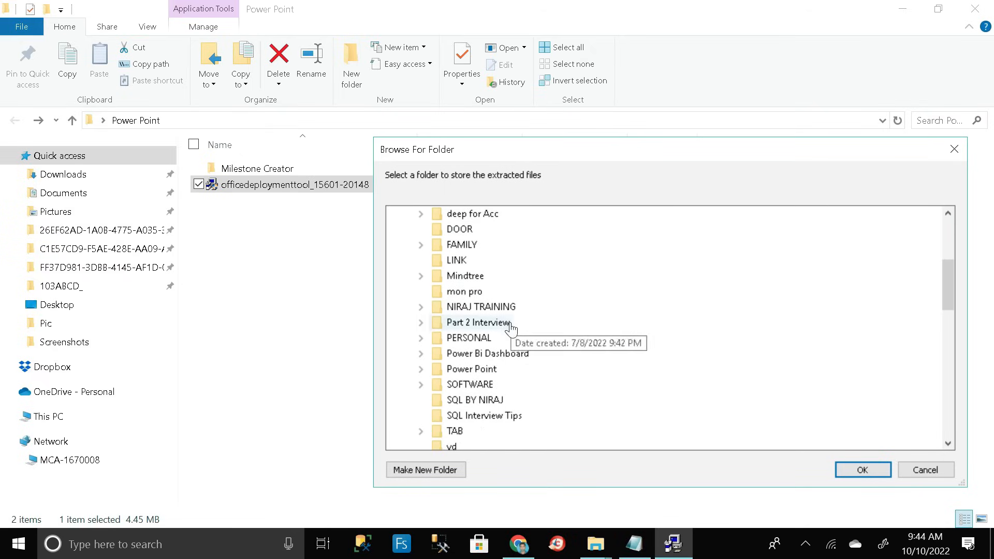
pyautogui.moveTo(469, 338)
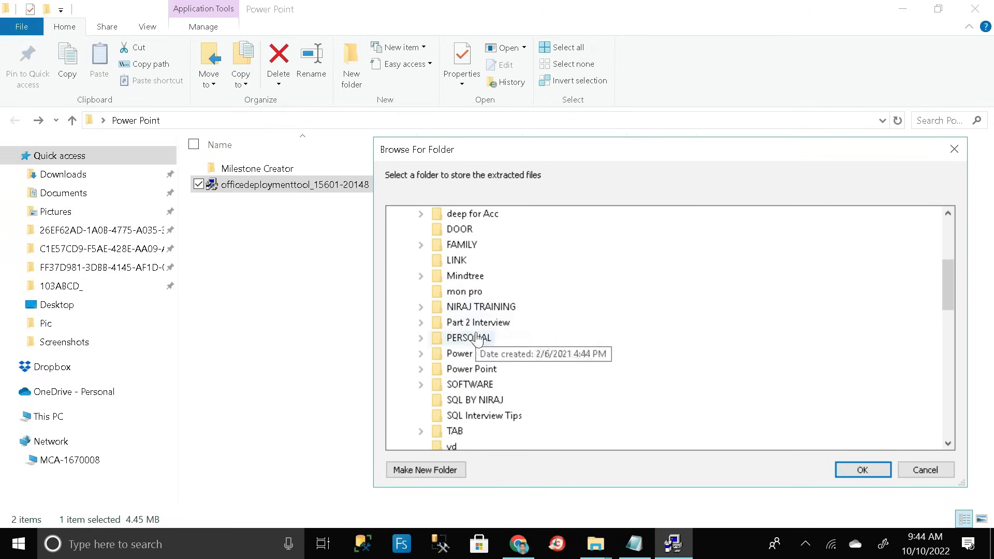
pyautogui.scroll(-3)
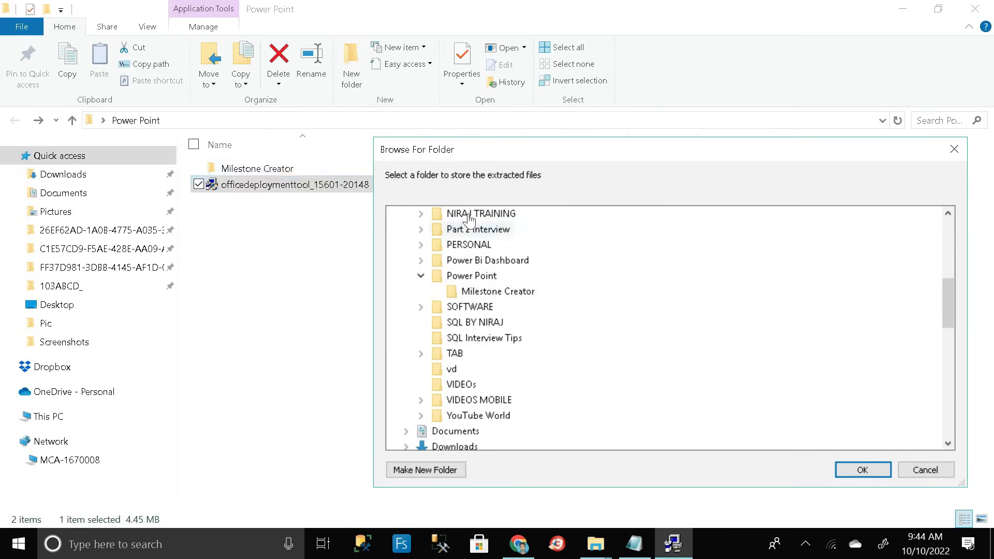
pyautogui.moveTo(491, 291)
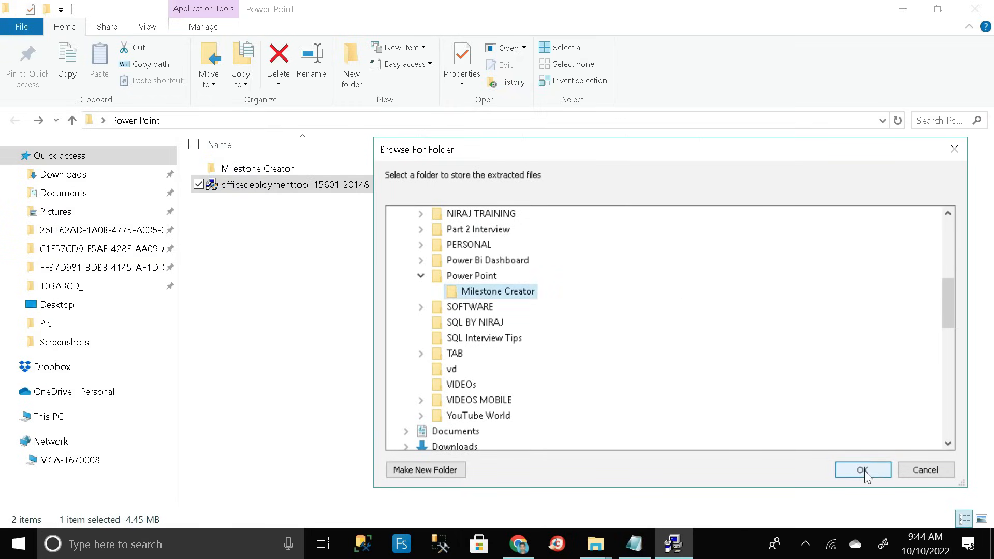
pyautogui.click(863, 470)
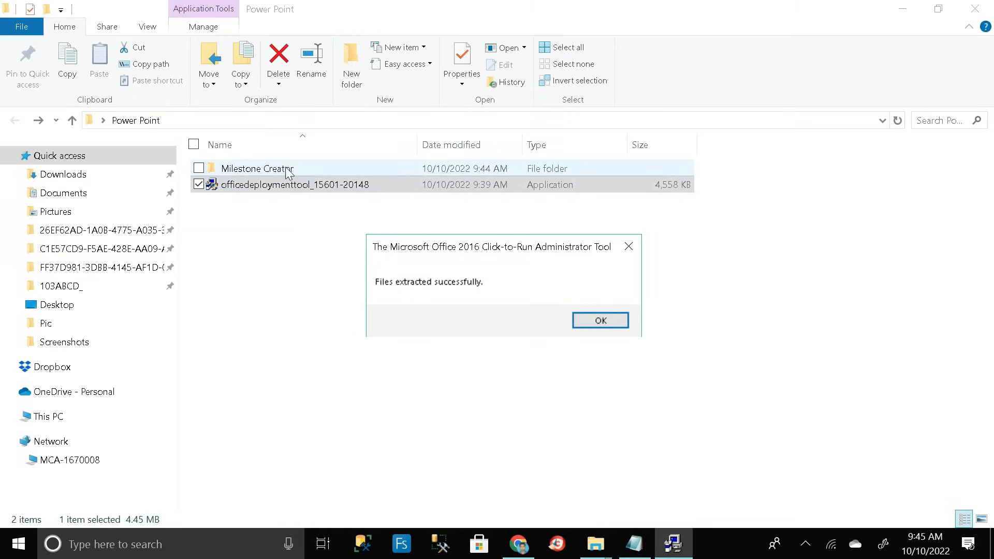
# Step: Dismiss the 'Files extracted successfully' notice and go into the Milestone Creator folder
pyautogui.click(599, 320)
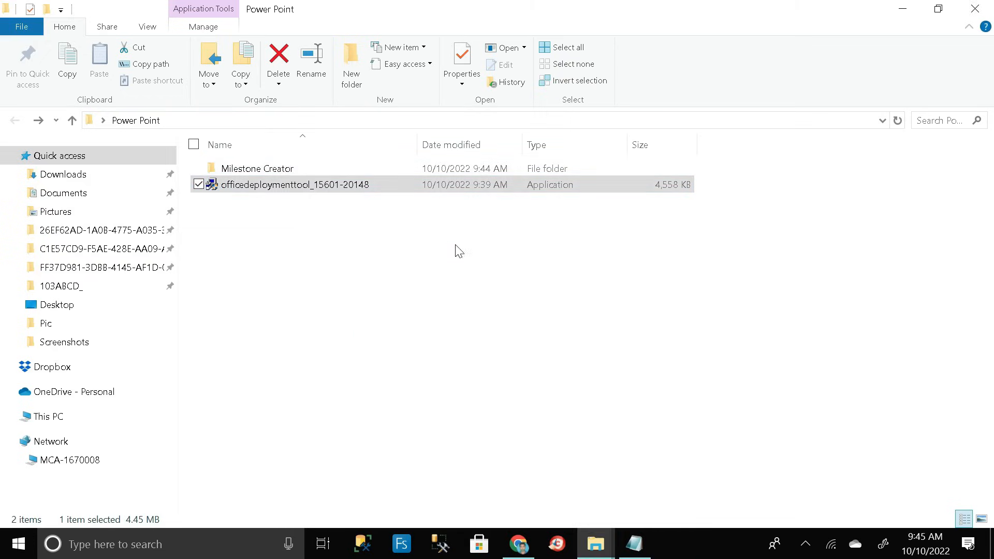
pyautogui.click(257, 167)
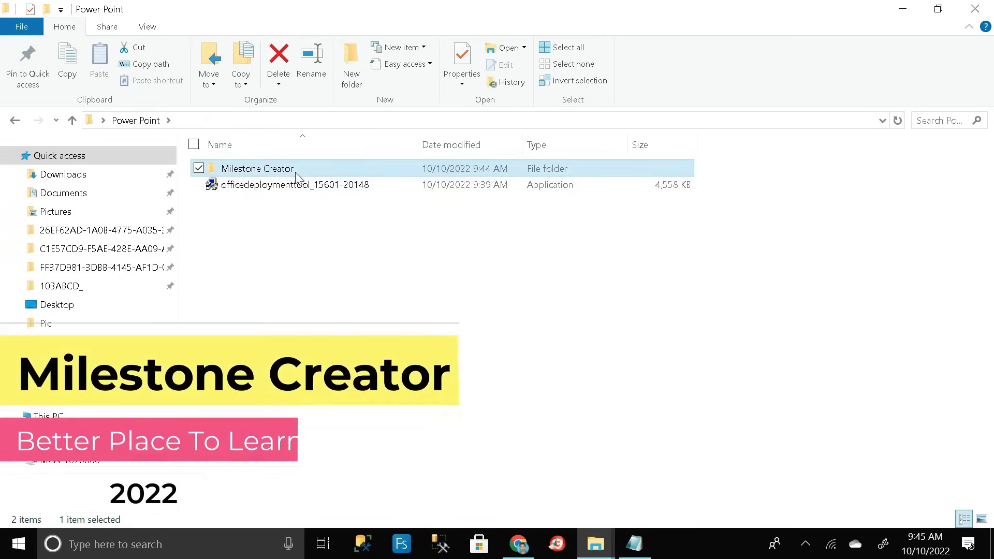
pyautogui.doubleClick(256, 167)
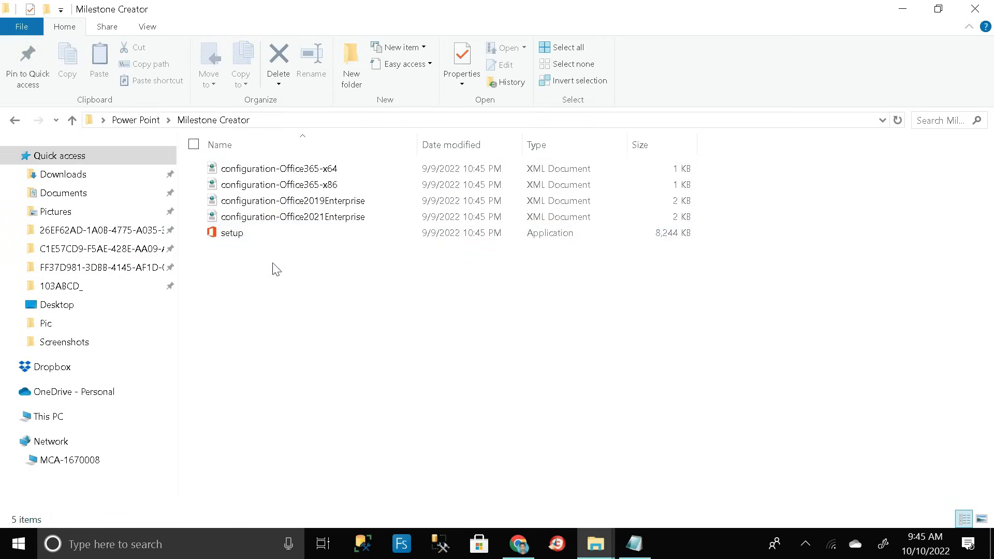
pyautogui.moveTo(275, 257)
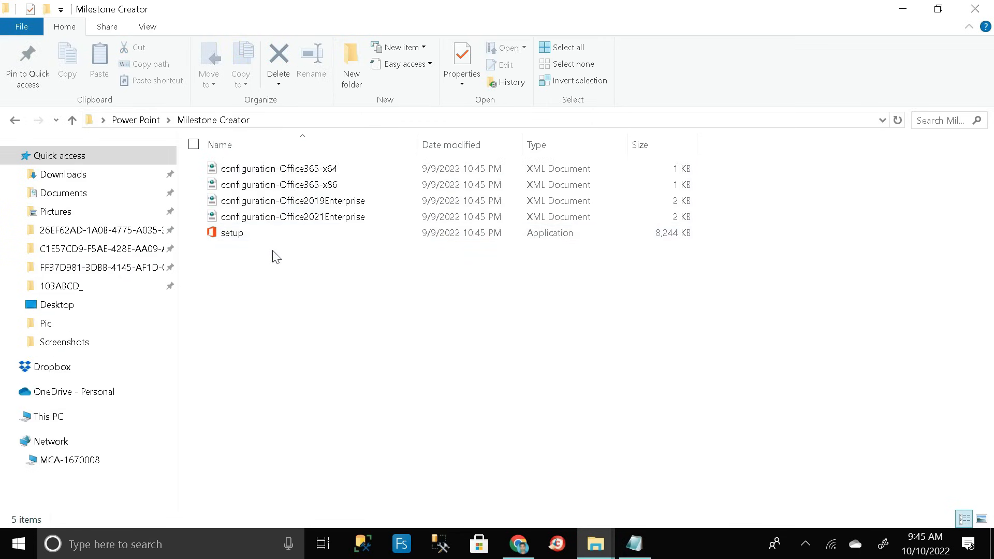
pyautogui.moveTo(272, 259)
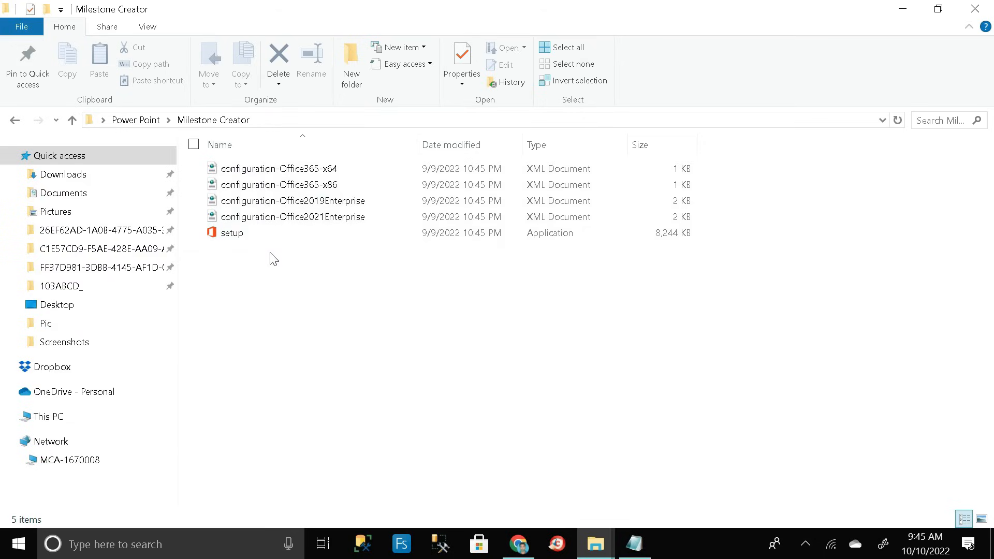
pyautogui.moveTo(304, 283)
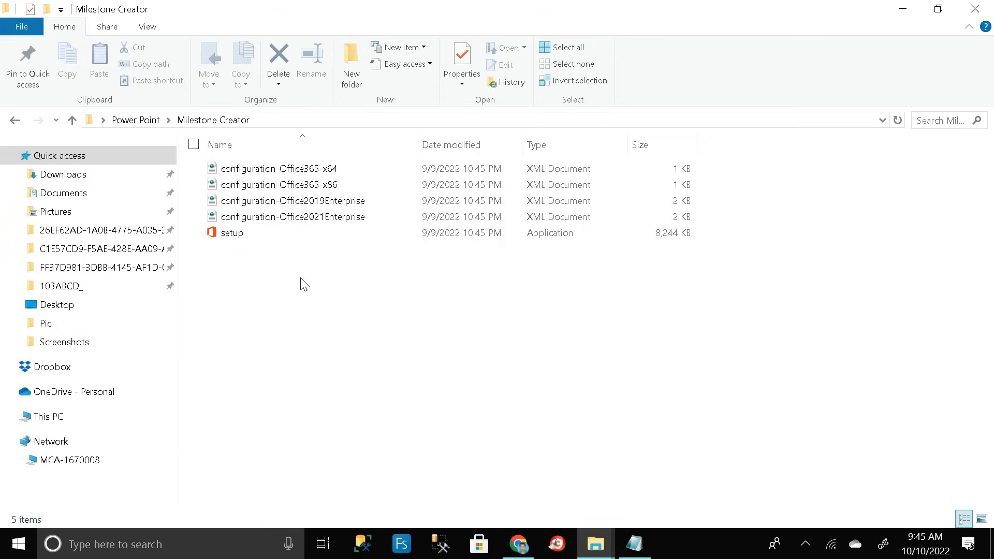
pyautogui.moveTo(310, 226)
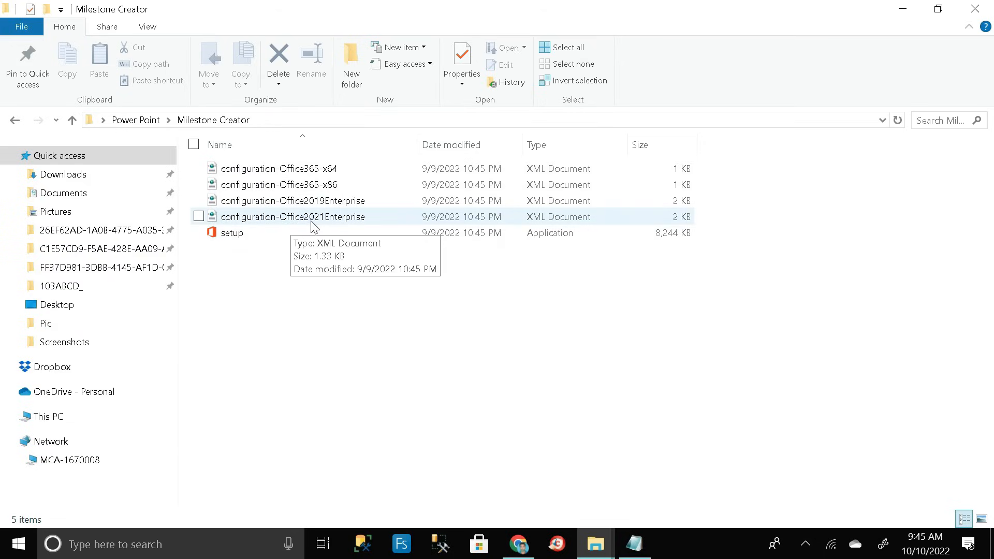
pyautogui.moveTo(278, 282)
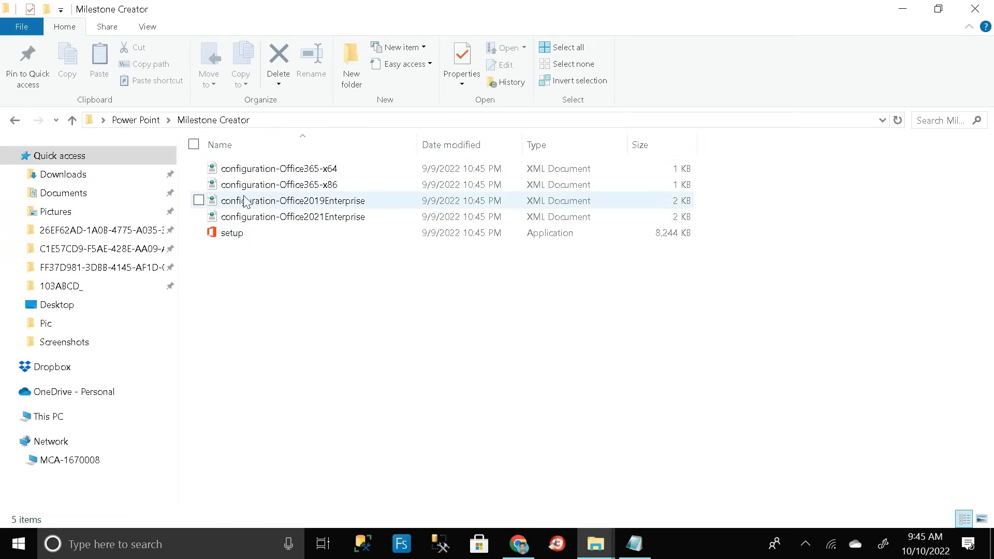
# Step: Delete the Office365-x64, Office365-x86 and Office2019Enterprise XML files, leaving Office2021Enterprise and setup
pyautogui.click(279, 168)
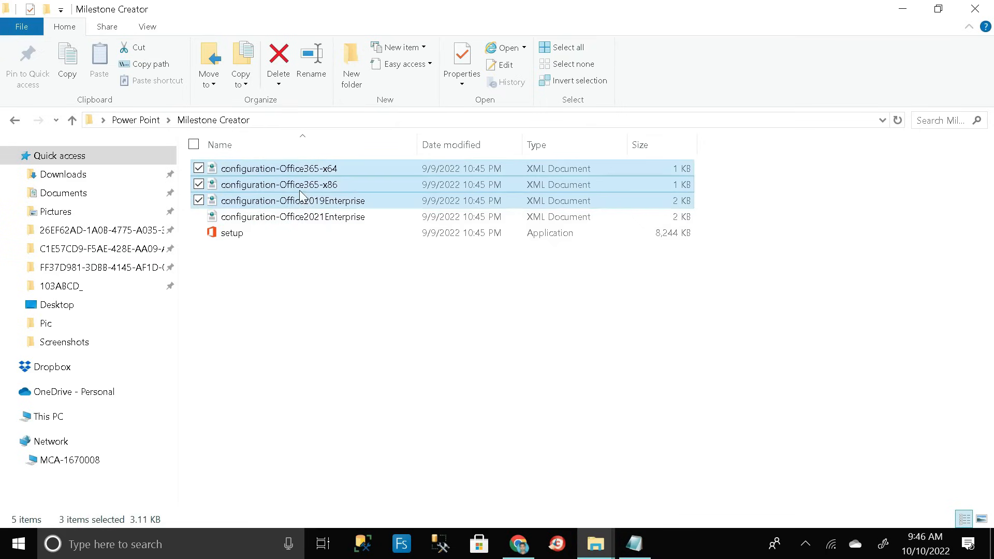
pyautogui.rightClick(292, 200)
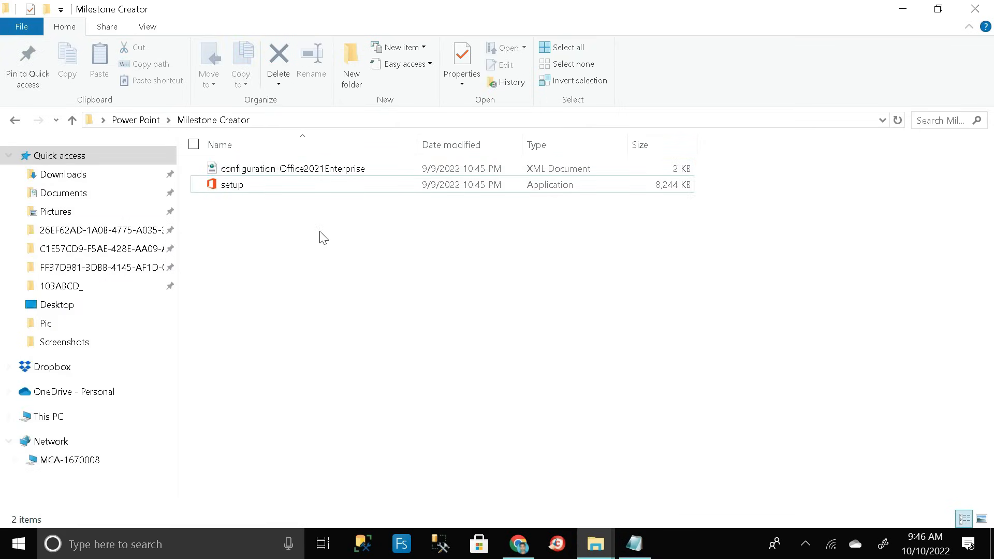
pyautogui.click(292, 169)
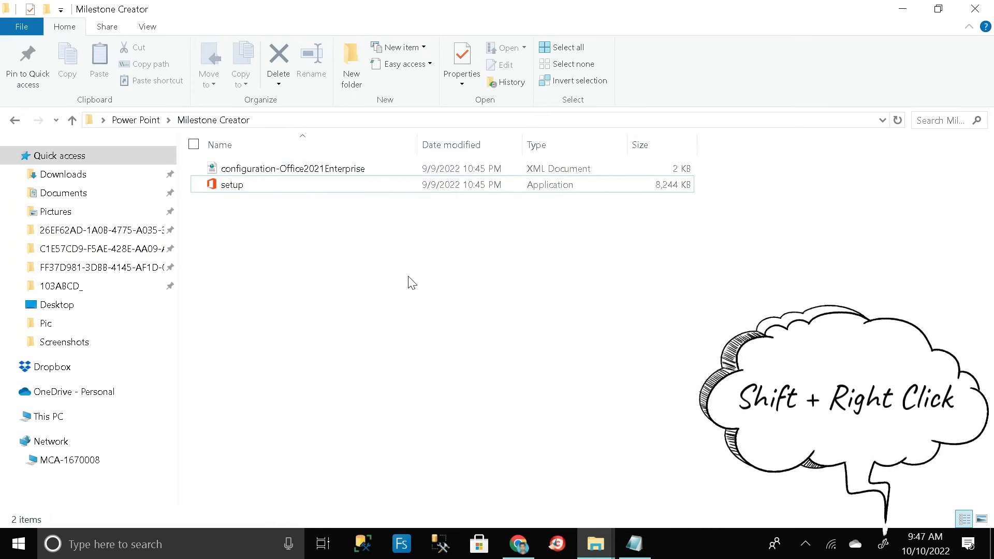
# Step: Start a PowerShell window in Milestone Creator and copy the setup configure command from Notepad
pyautogui.rightClick(410, 281)
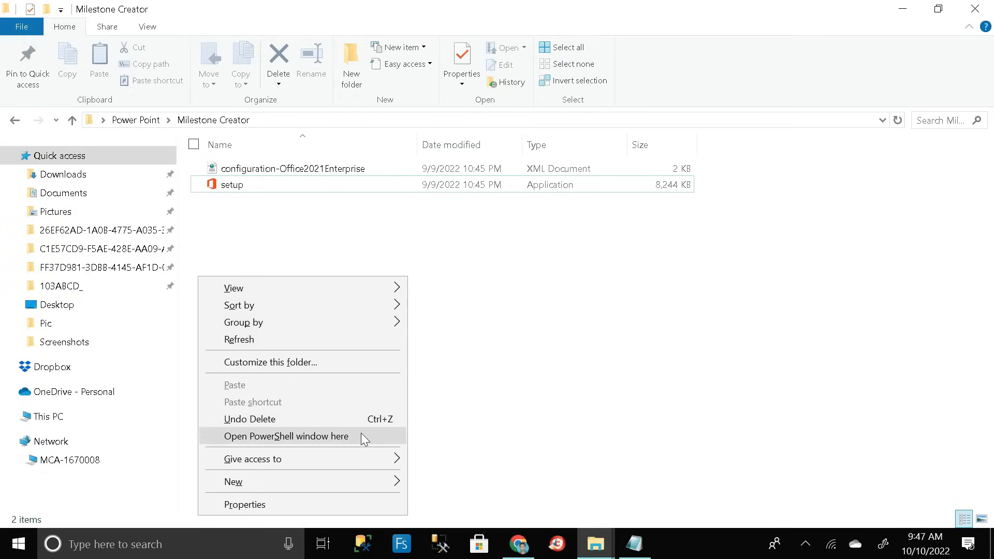
pyautogui.moveTo(361, 442)
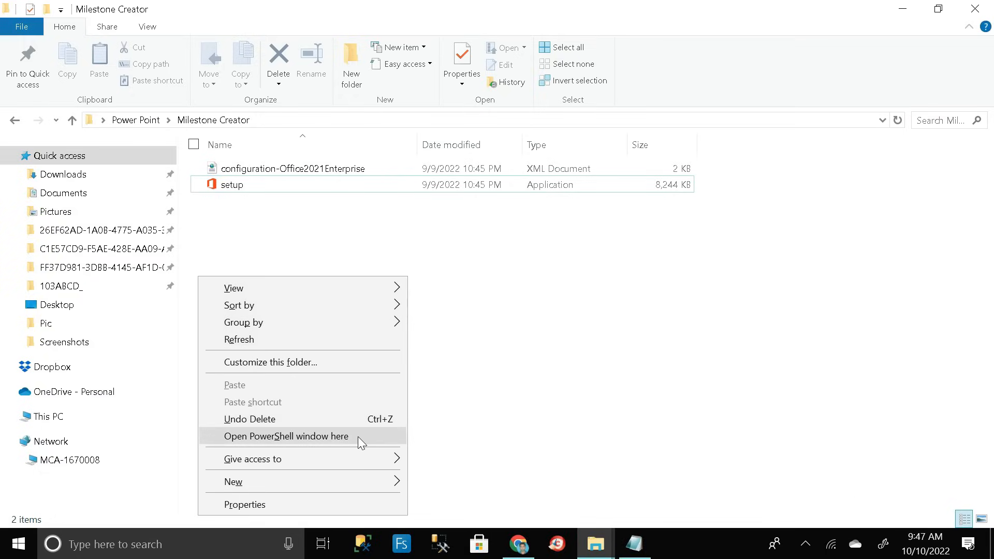
pyautogui.click(287, 436)
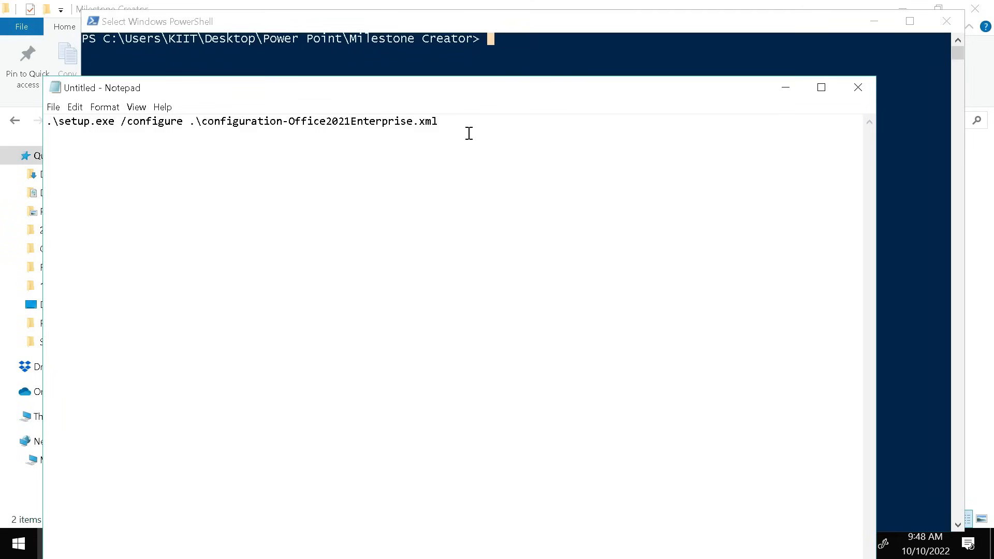
pyautogui.tripleClick(241, 121)
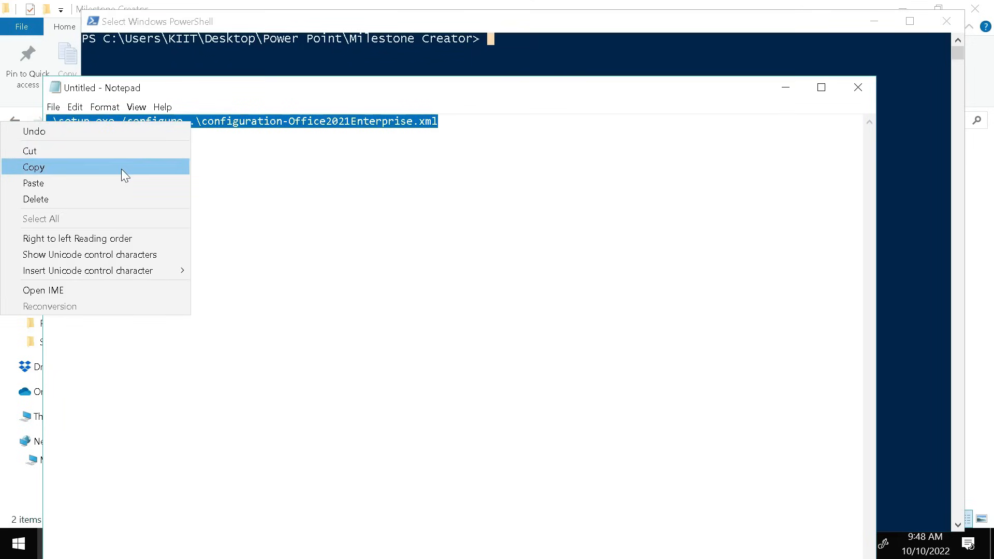
pyautogui.click(33, 166)
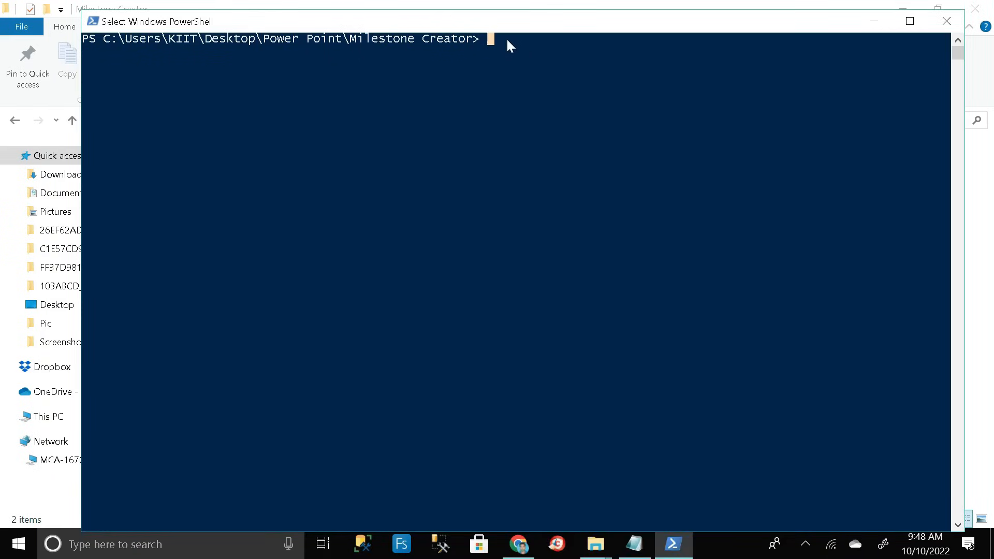
# Step: Run .\setup.exe /configure .\configuration-Office2021Enterprise.xml and accept installing 32-bit Office
pyautogui.write('.\\setup.exe /configure .\\configuration-Office2021Enterprise.xml')
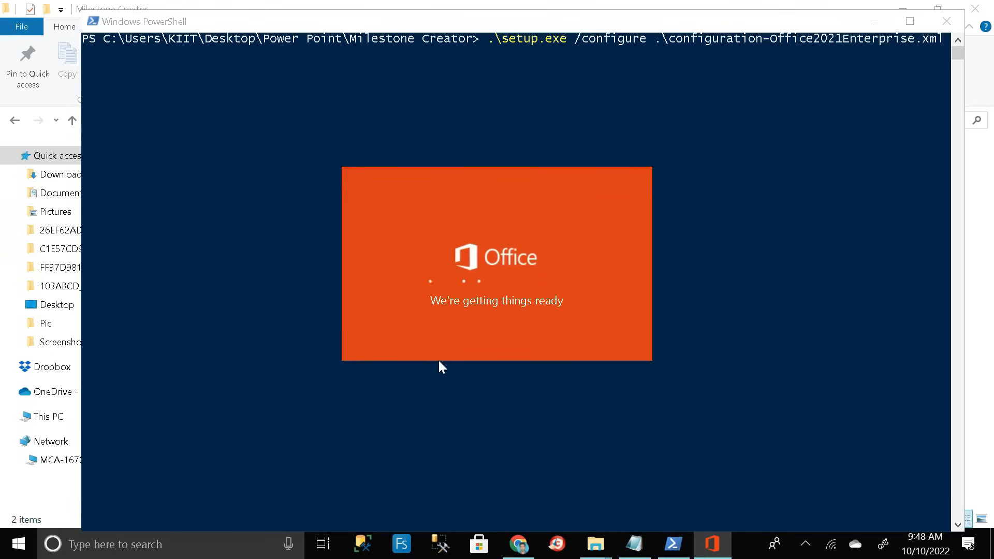
pyautogui.moveTo(437, 326)
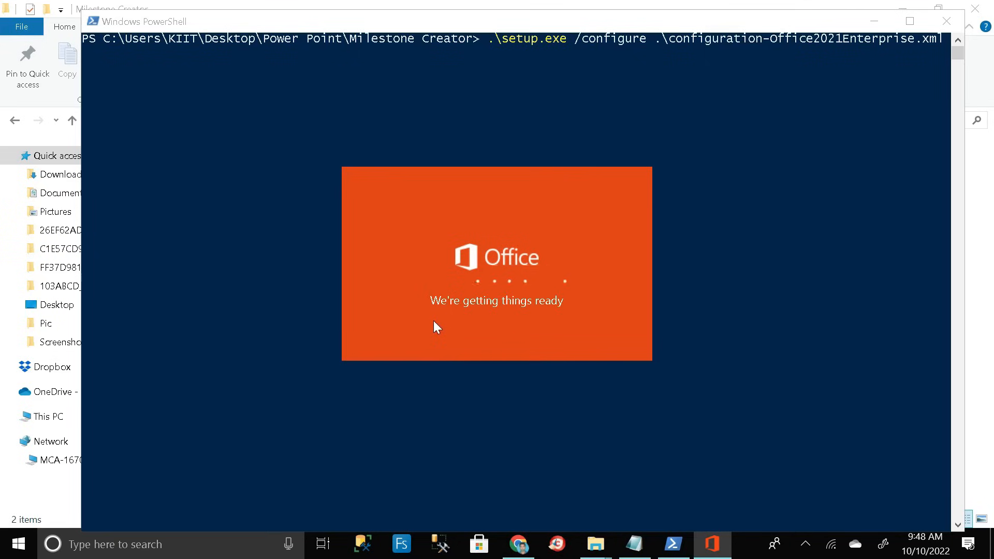
pyautogui.moveTo(465, 325)
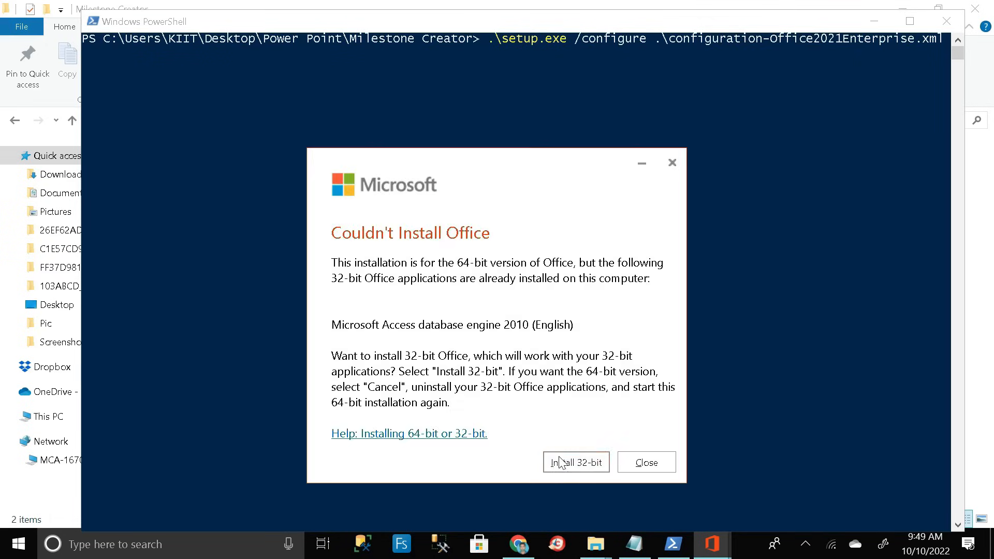
pyautogui.click(576, 462)
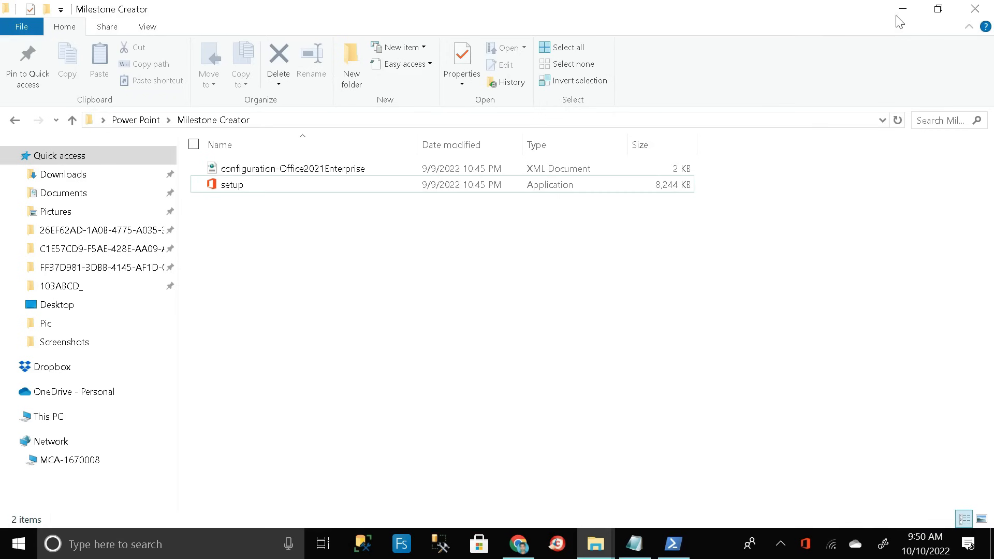
# Step: Wait for Office to finish downloading and installing, then close the 'You're all set!' window
pyautogui.click(901, 9)
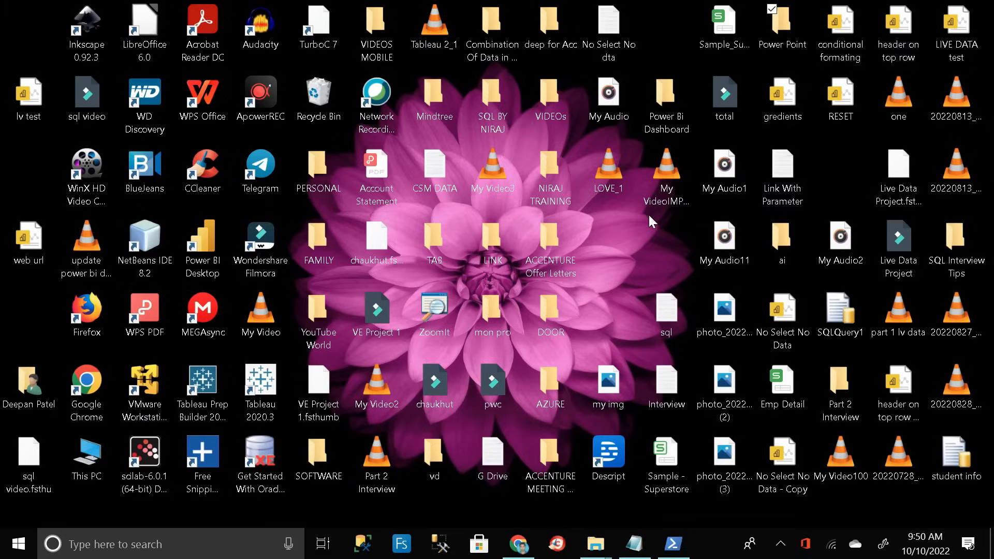
pyautogui.rightClick(652, 222)
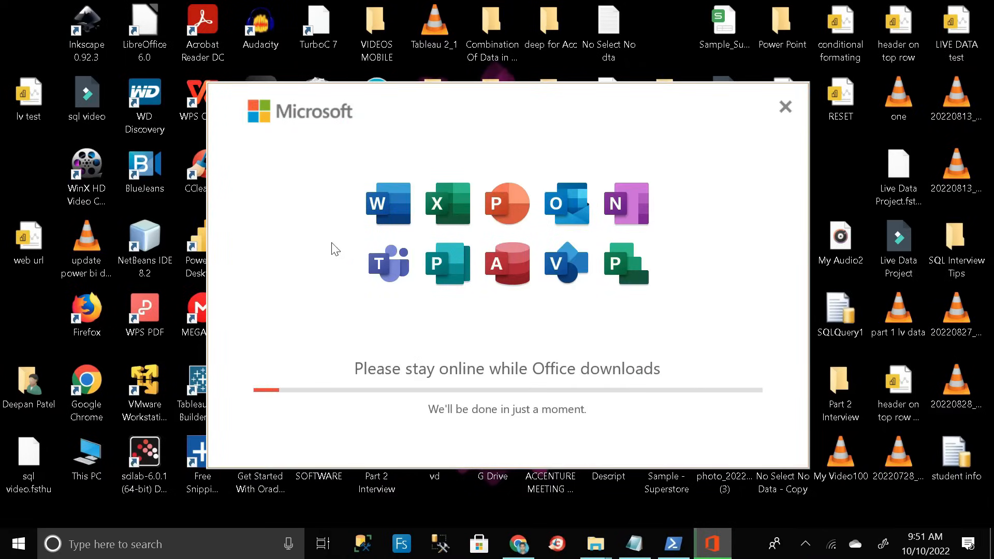
pyautogui.moveTo(639, 309)
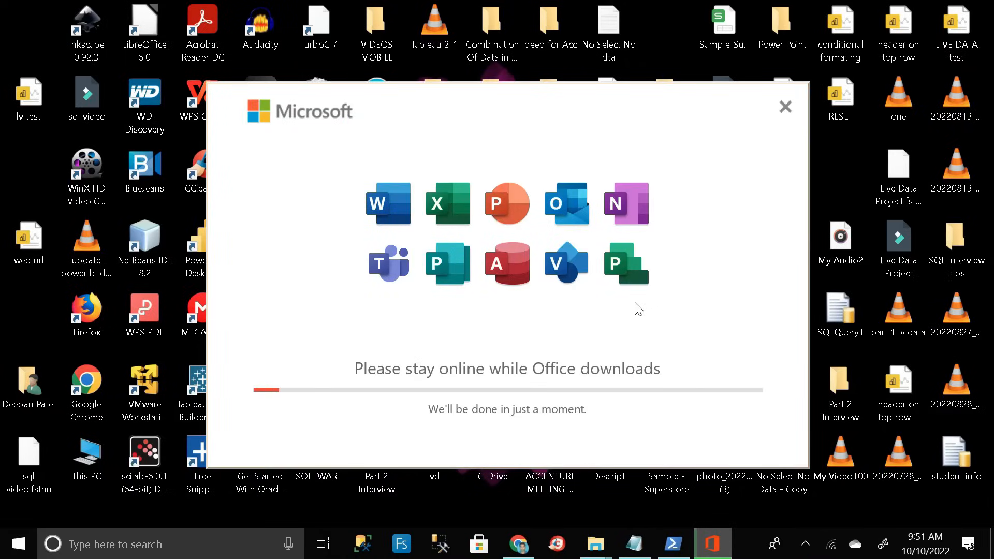
pyautogui.moveTo(558, 352)
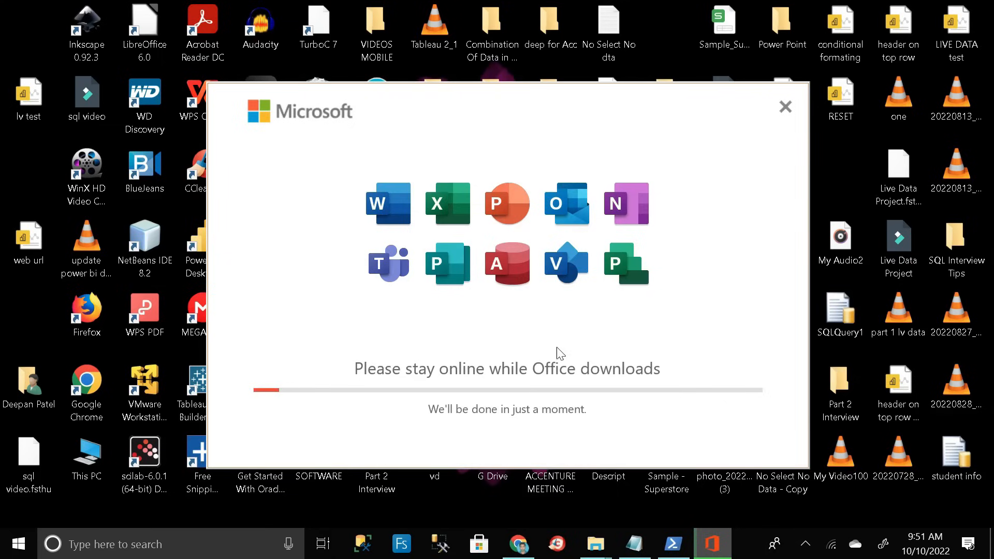
pyautogui.moveTo(495, 386)
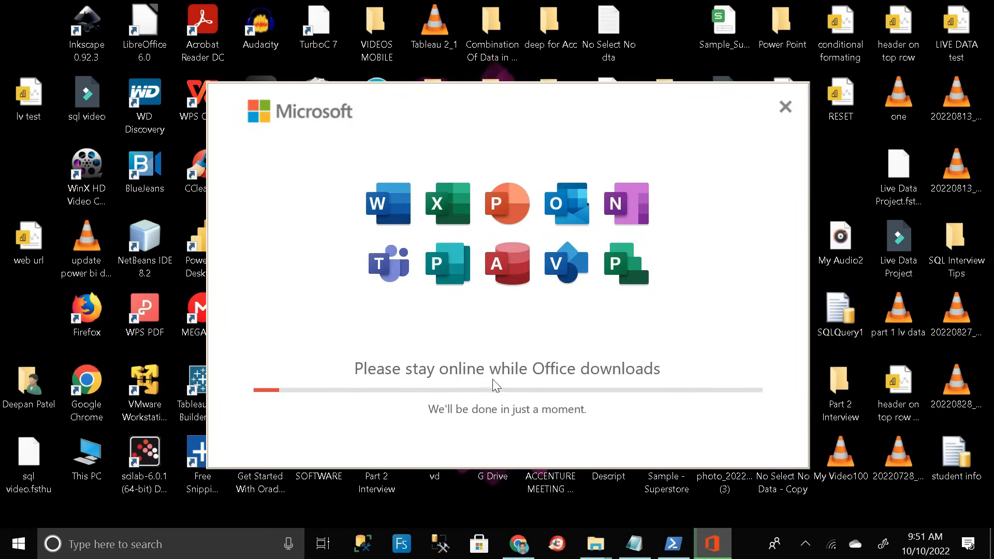
pyautogui.moveTo(695, 316)
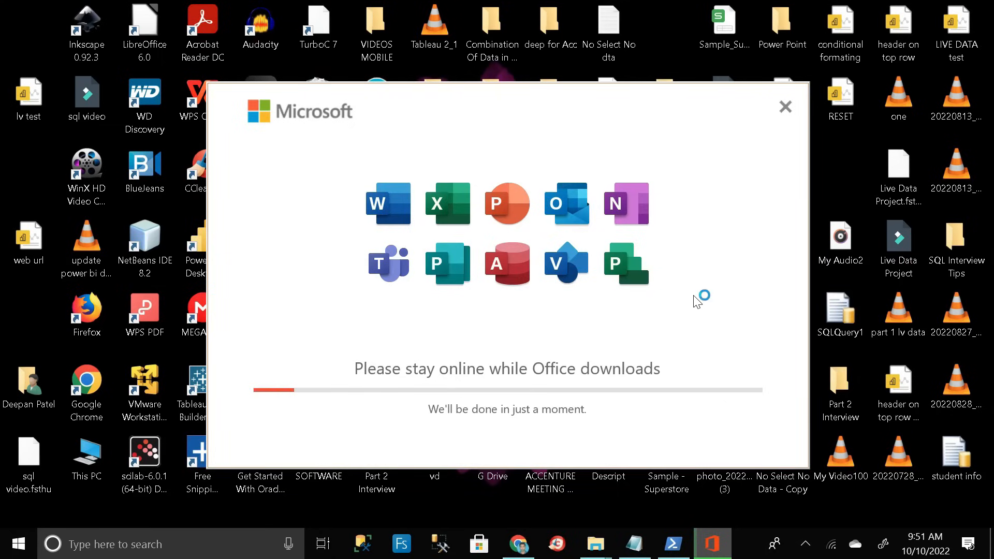
pyautogui.moveTo(693, 339)
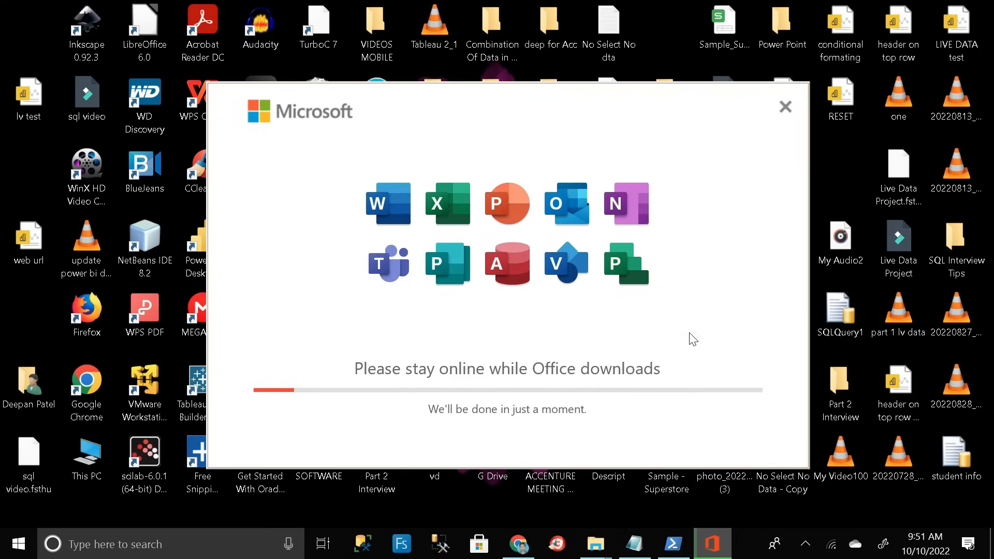
pyautogui.moveTo(700, 320)
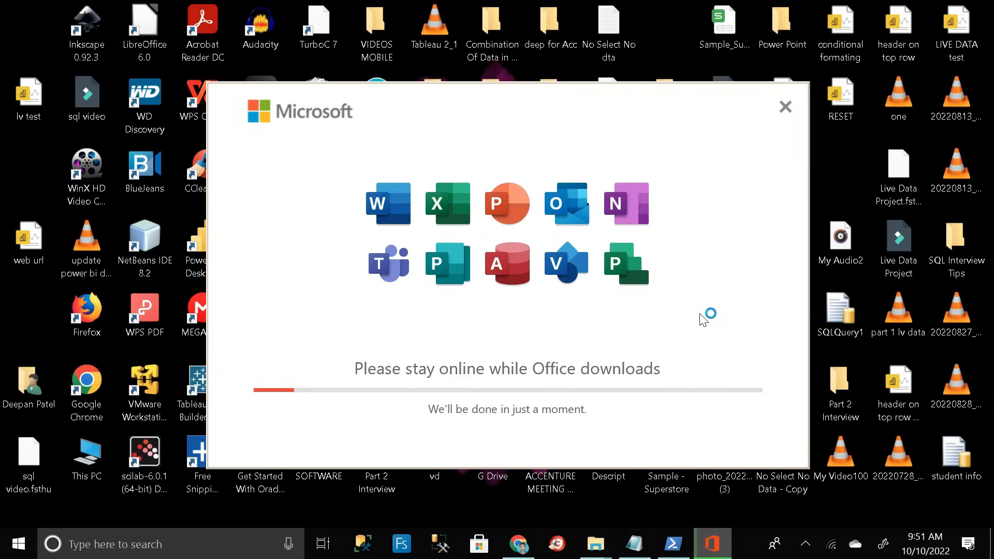
pyautogui.moveTo(763, 448)
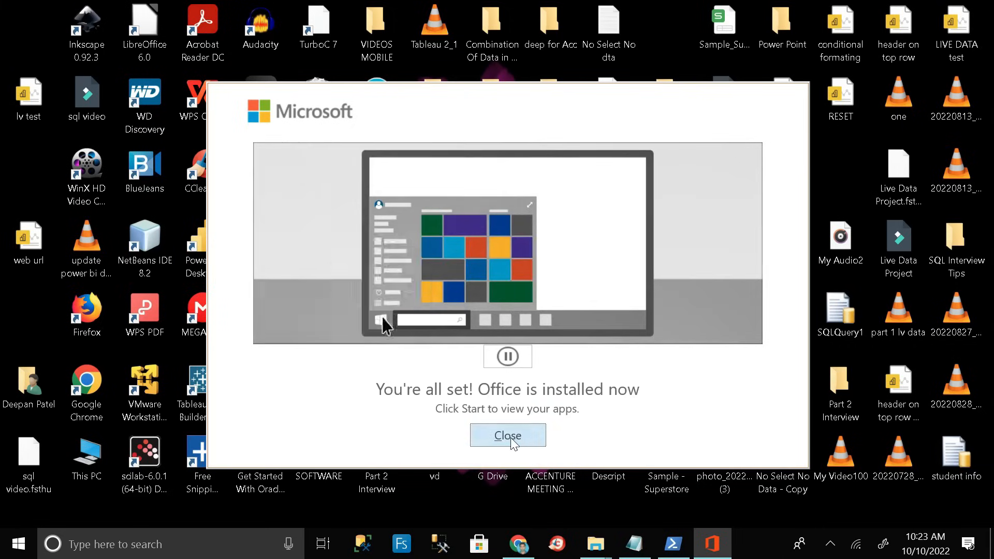
pyautogui.click(506, 436)
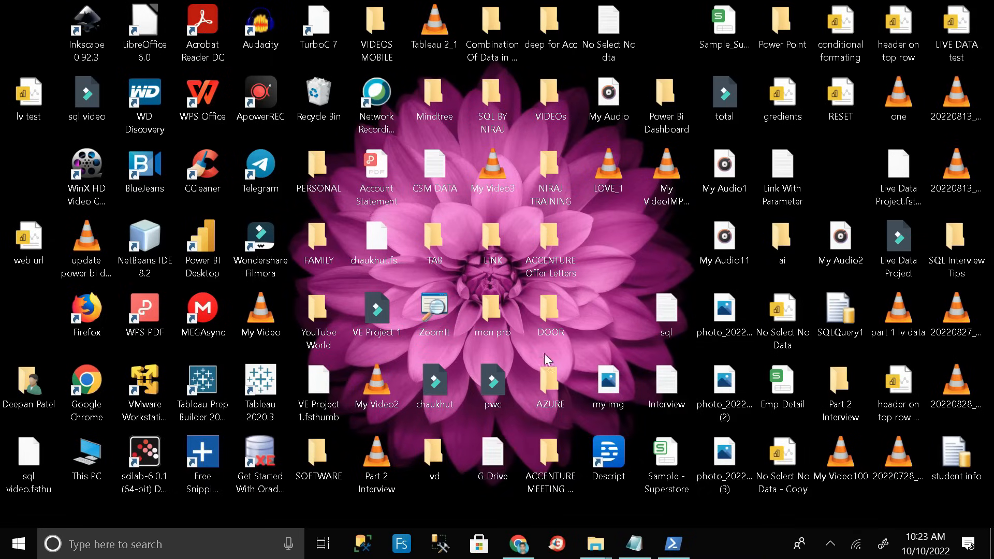
# Step: Search the Start menu for 'excel' and launch the newly installed Excel
pyautogui.rightClick(547, 360)
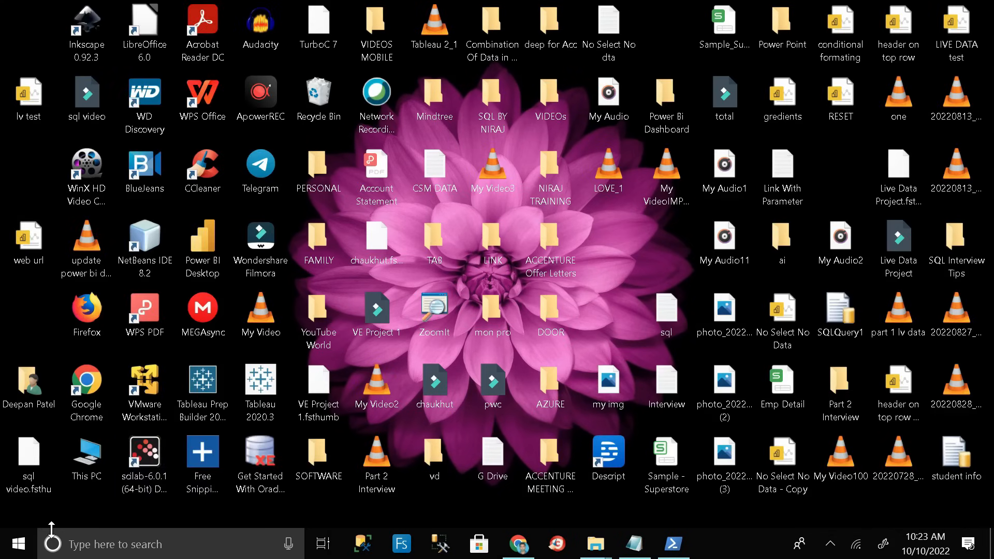
pyautogui.click(18, 543)
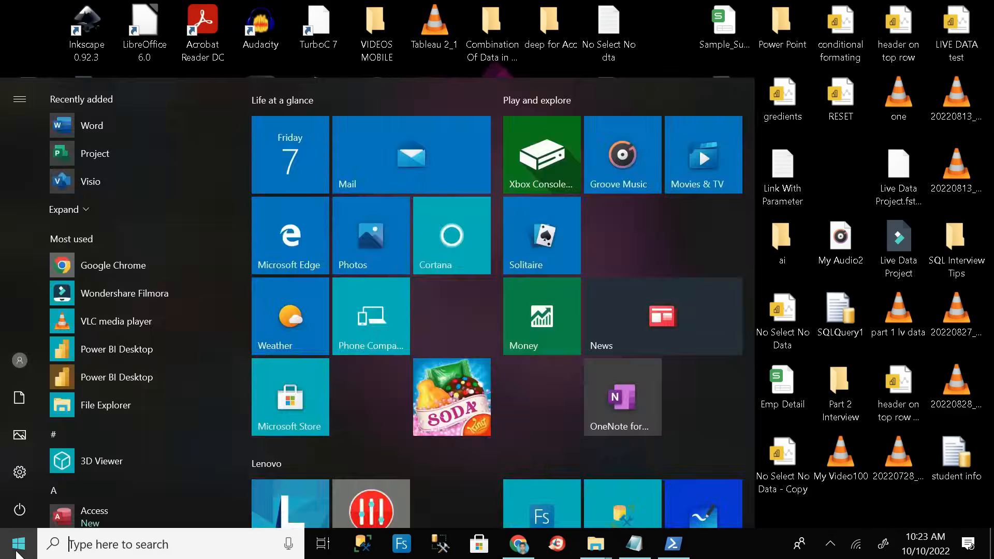
pyautogui.write('excel')
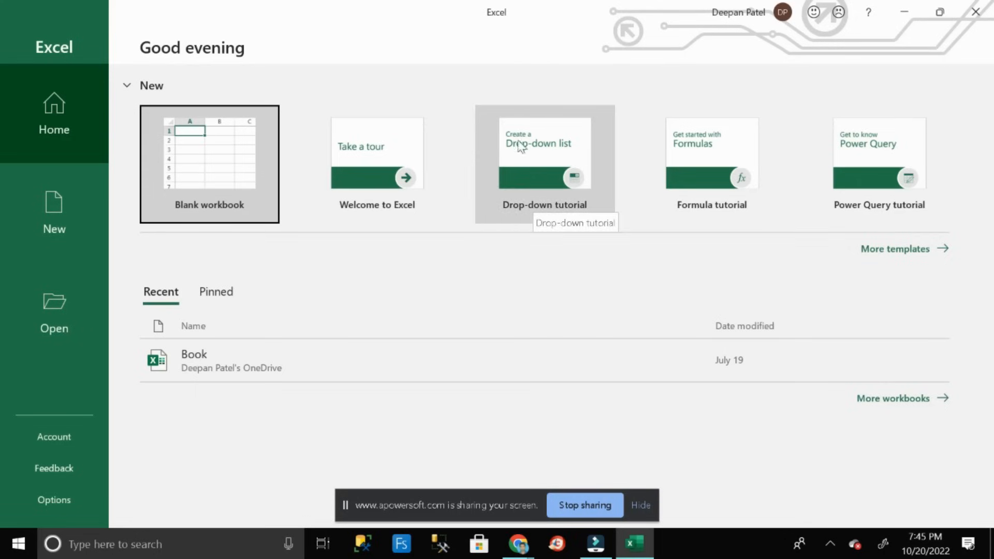
# Step: Start a new Blank workbook (Book1) from Excel's home screen
pyautogui.click(208, 152)
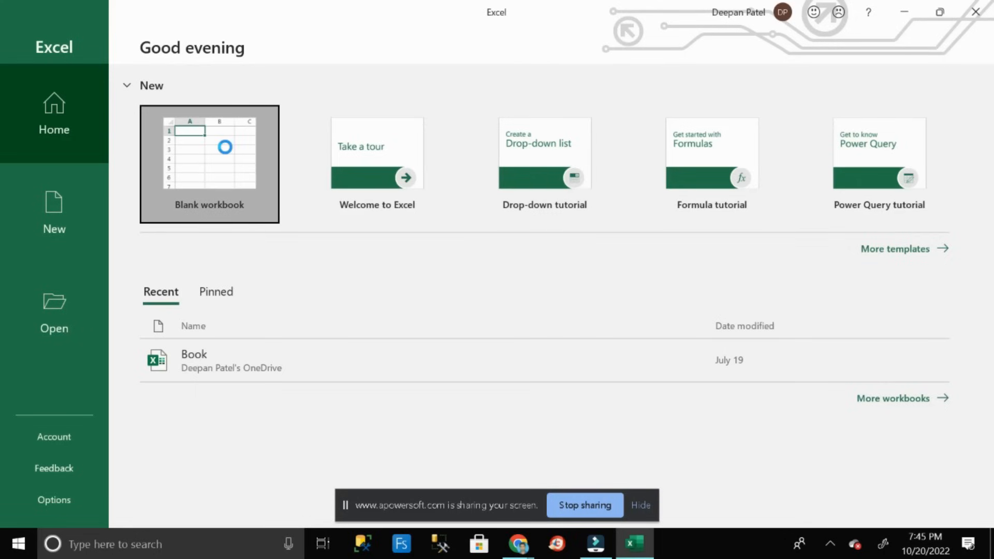
pyautogui.click(209, 165)
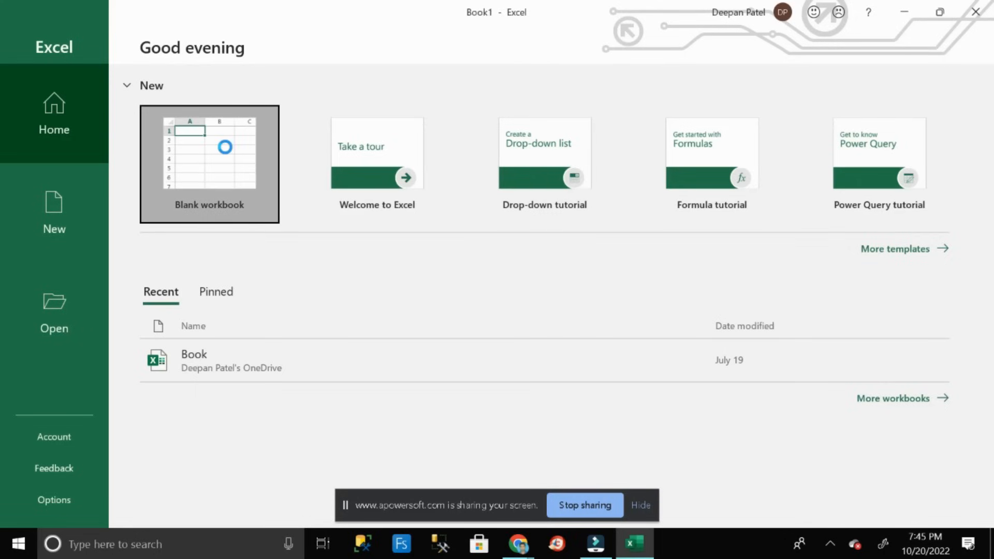